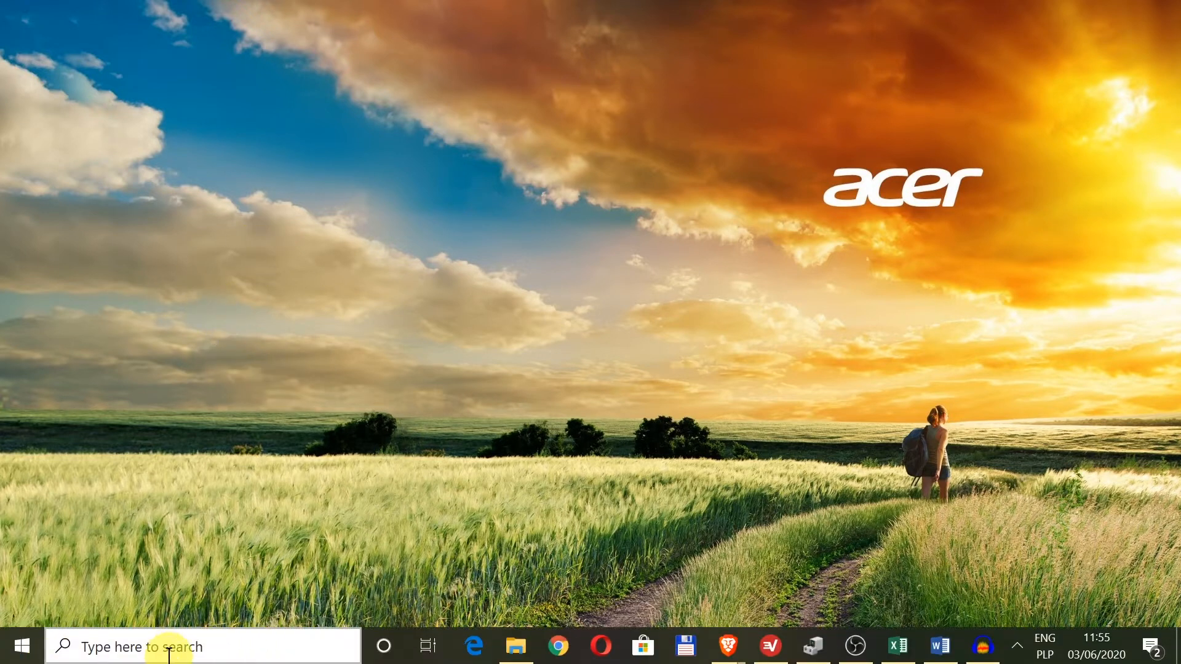
Search Windows for "local group" so Edit group policy shows as the best match.
{"action": "left_click", "coordinate": [189, 646]}
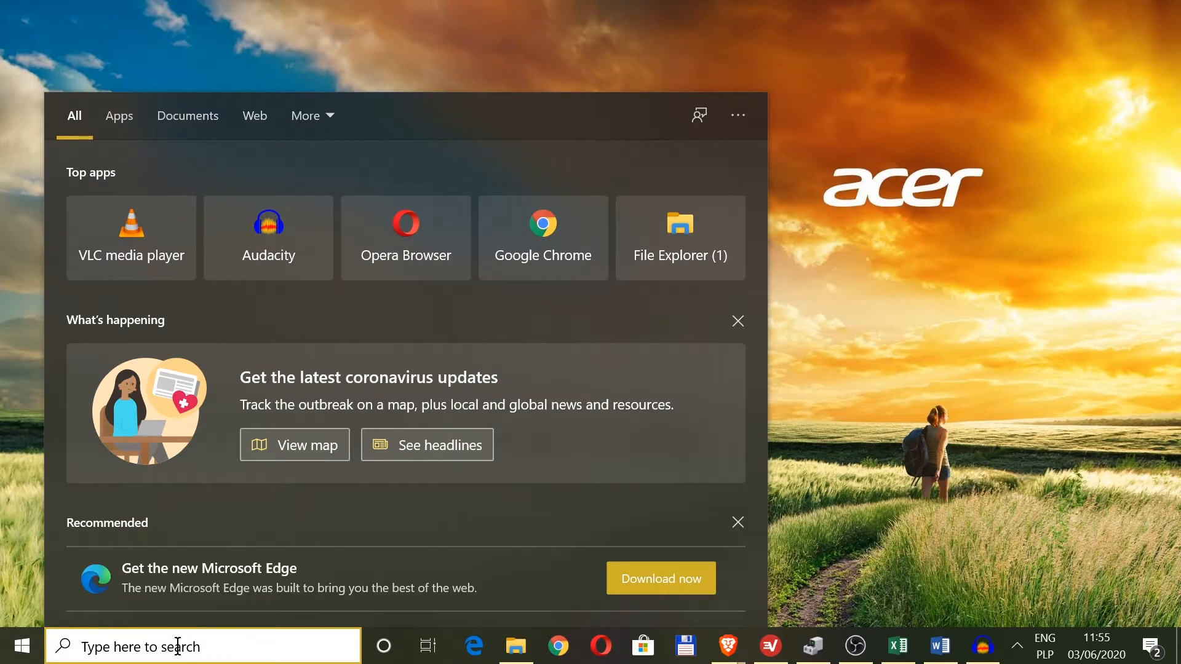
{"action": "type", "text": "local g"}
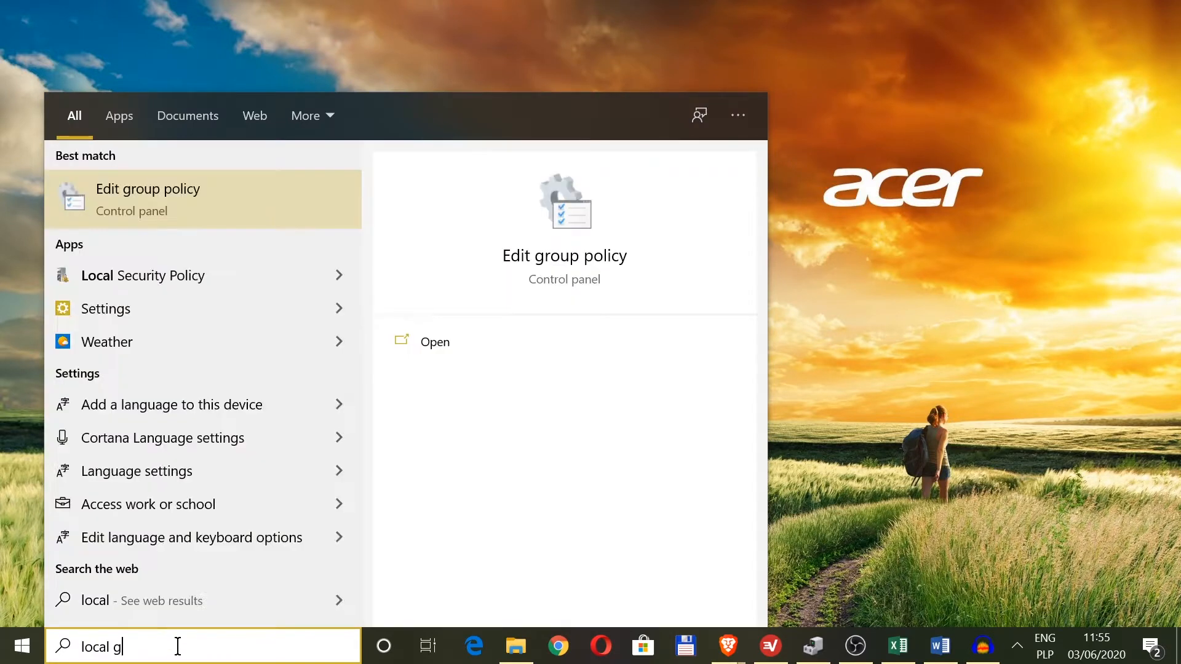
{"action": "type", "text": "roup"}
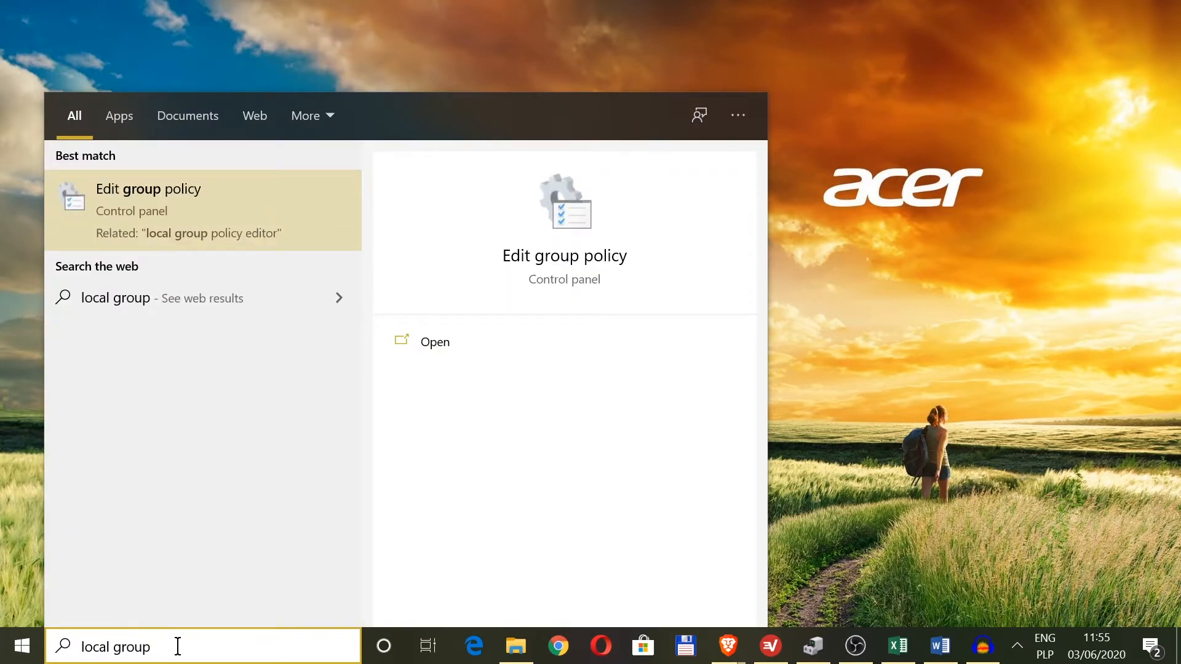
{"action": "mouse_move", "coordinate": [337, 185]}
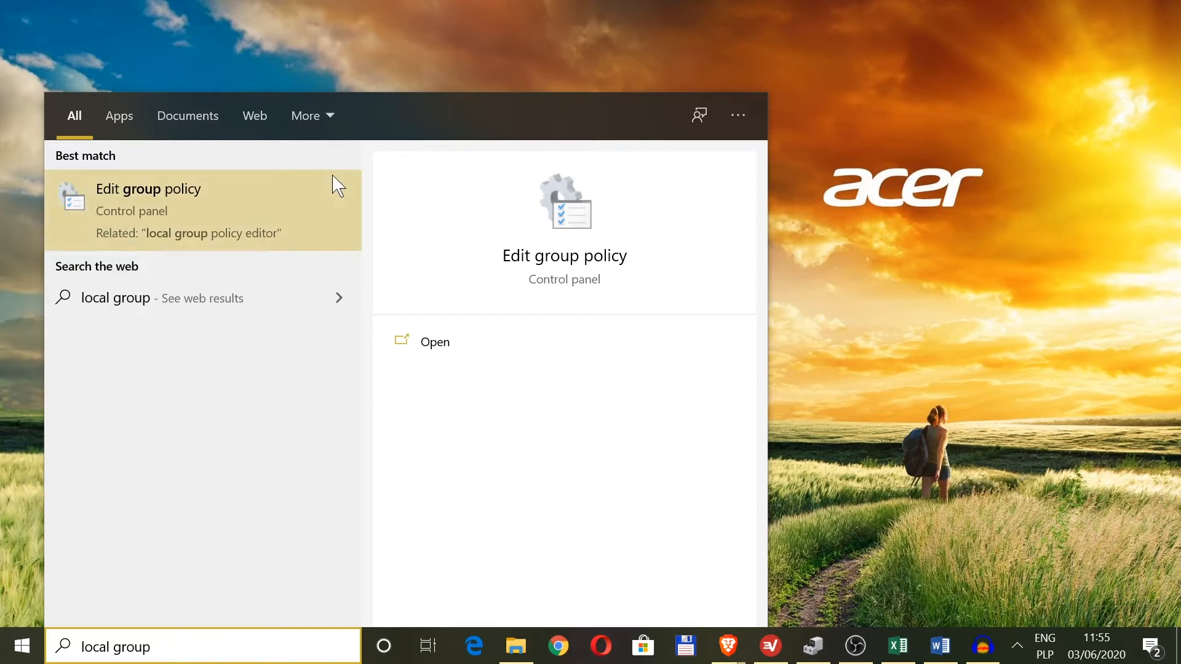
{"action": "mouse_move", "coordinate": [219, 206]}
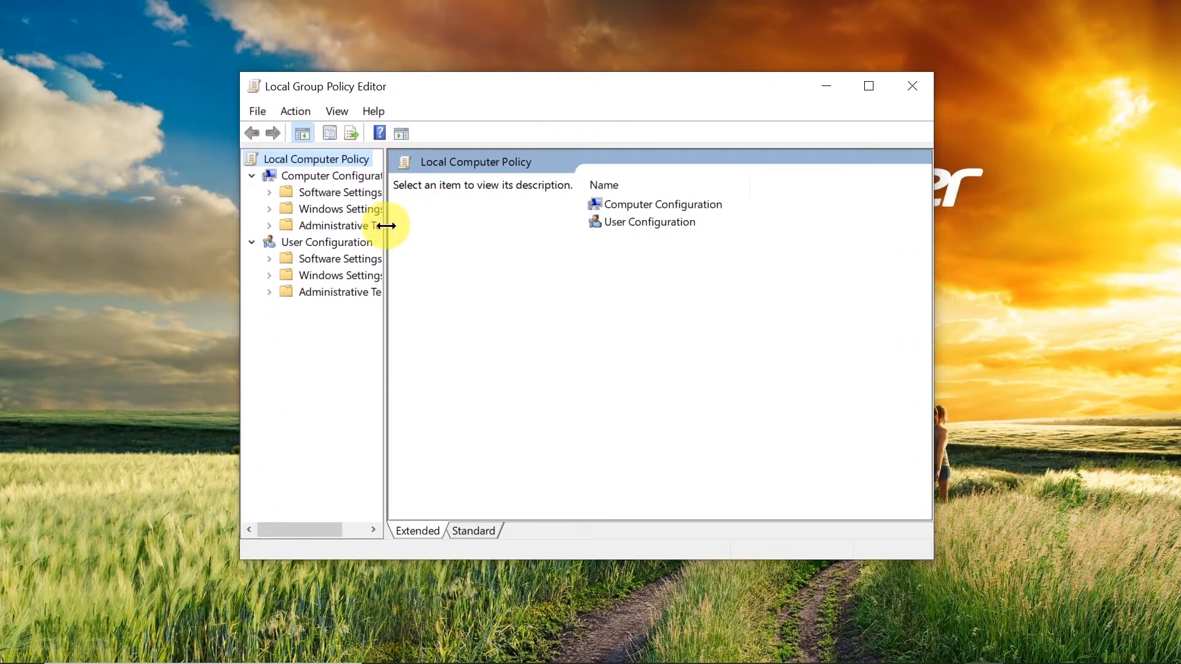
{"action": "mouse_move", "coordinate": [315, 256]}
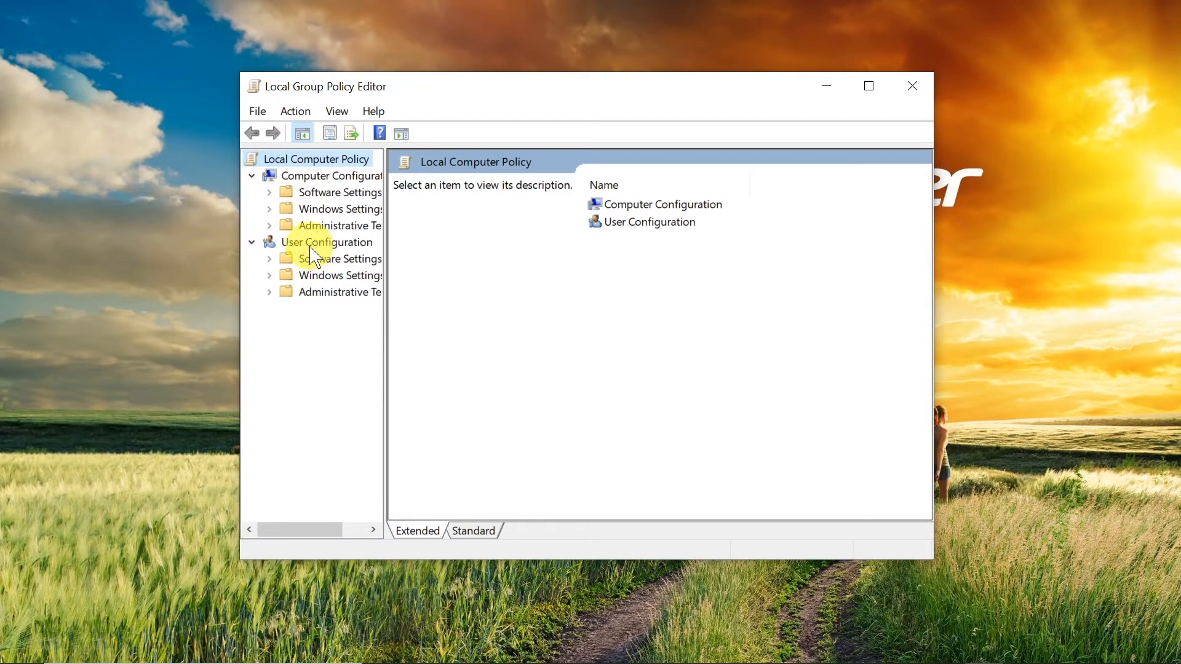
Expand User Configuration's Administrative Templates to show its subfolders.
{"action": "left_click", "coordinate": [326, 242]}
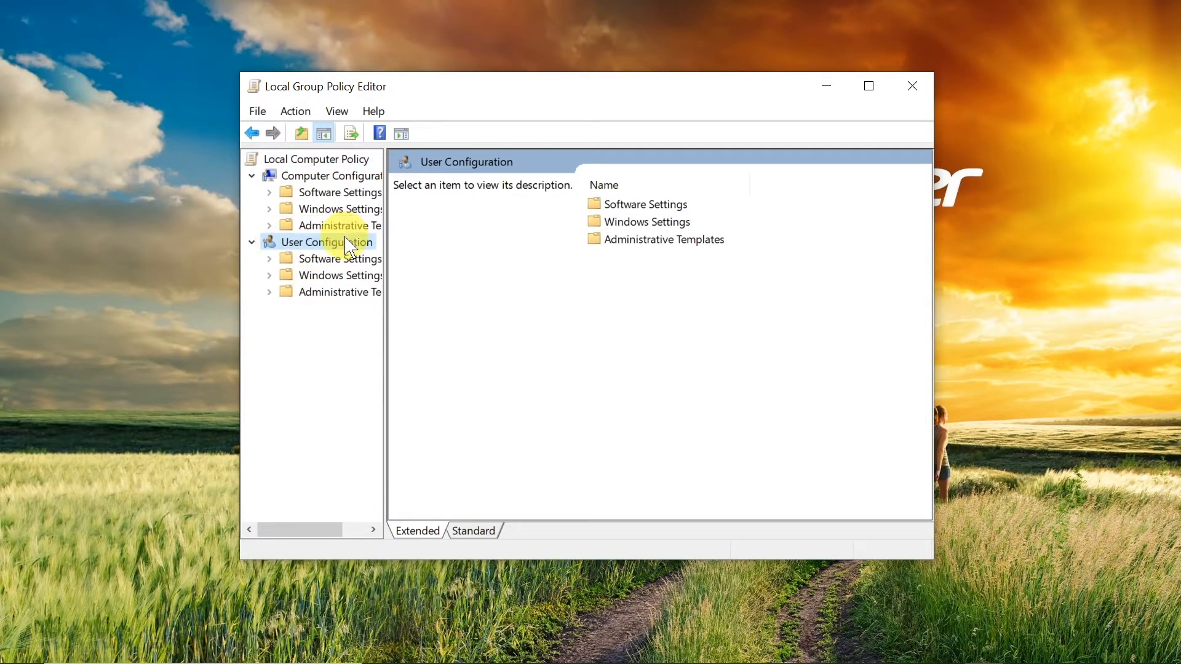
{"action": "mouse_move", "coordinate": [348, 297]}
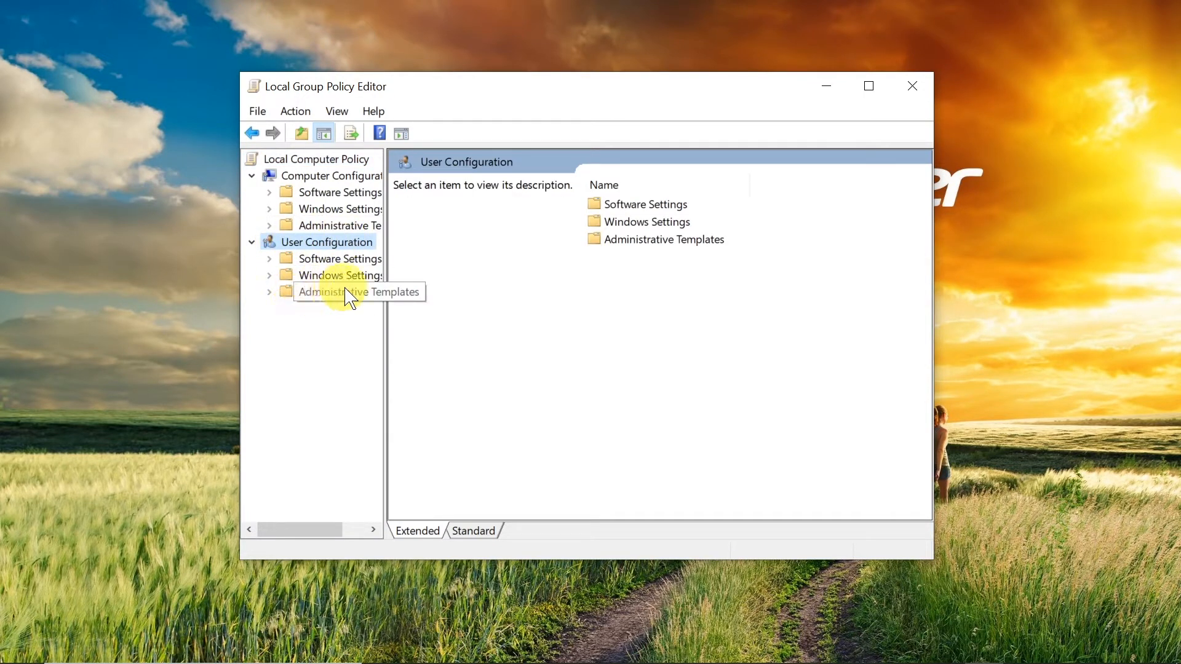
{"action": "mouse_move", "coordinate": [275, 302]}
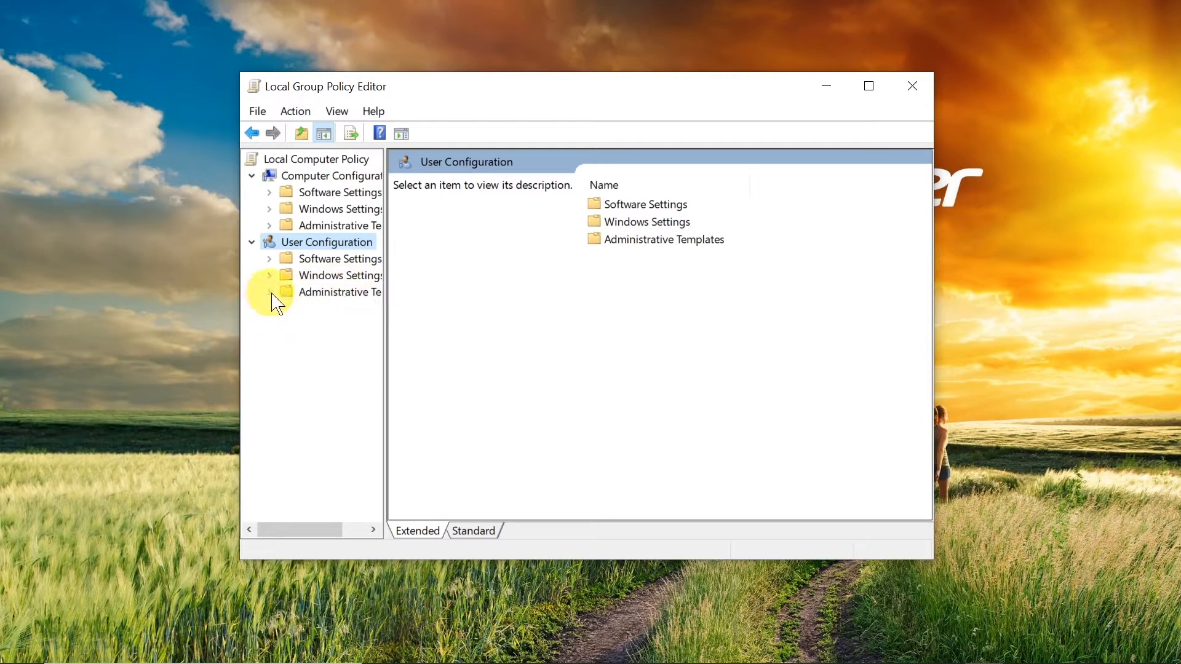
{"action": "left_click", "coordinate": [270, 293]}
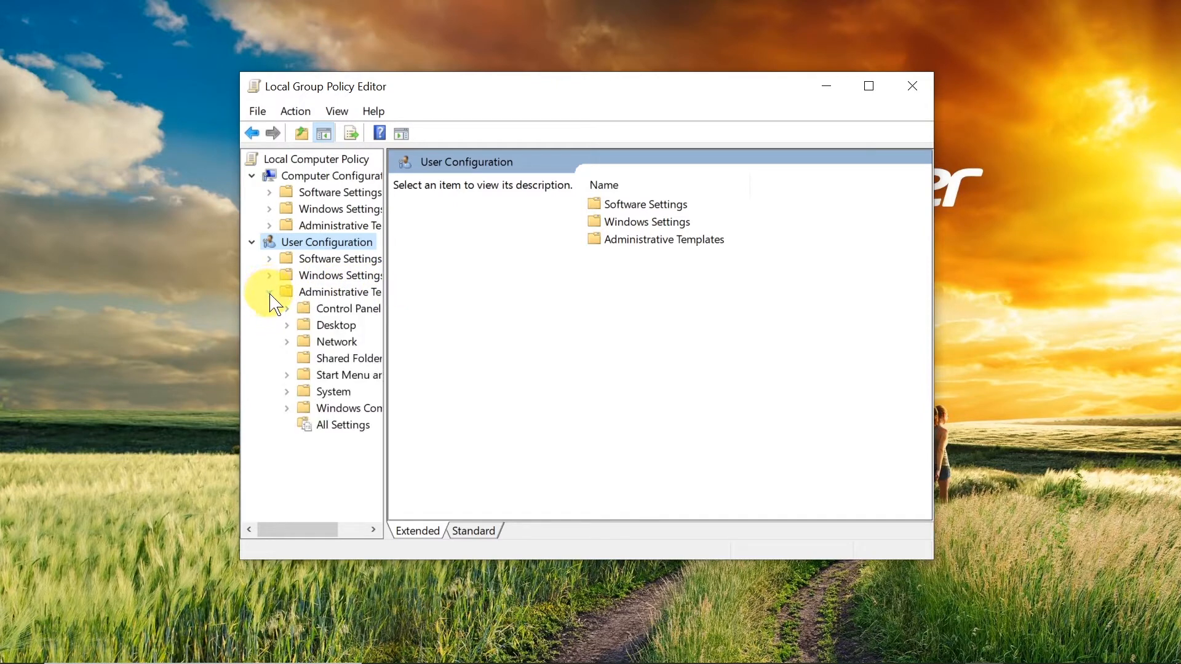
{"action": "mouse_move", "coordinate": [331, 414]}
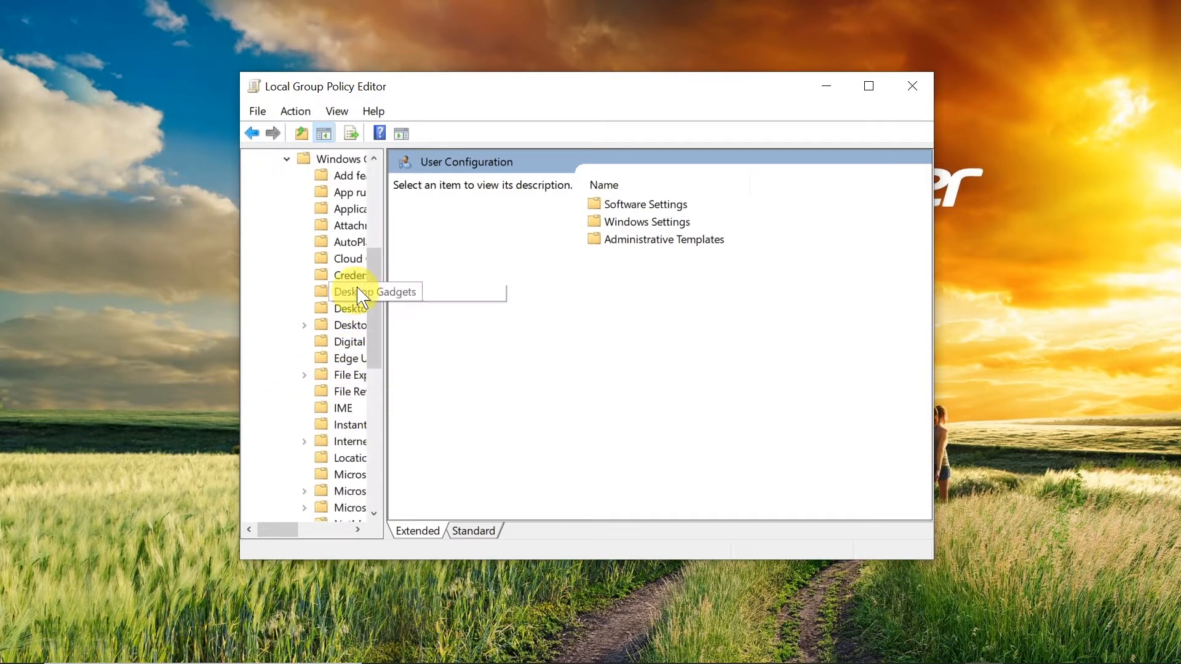
{"action": "mouse_move", "coordinate": [352, 374]}
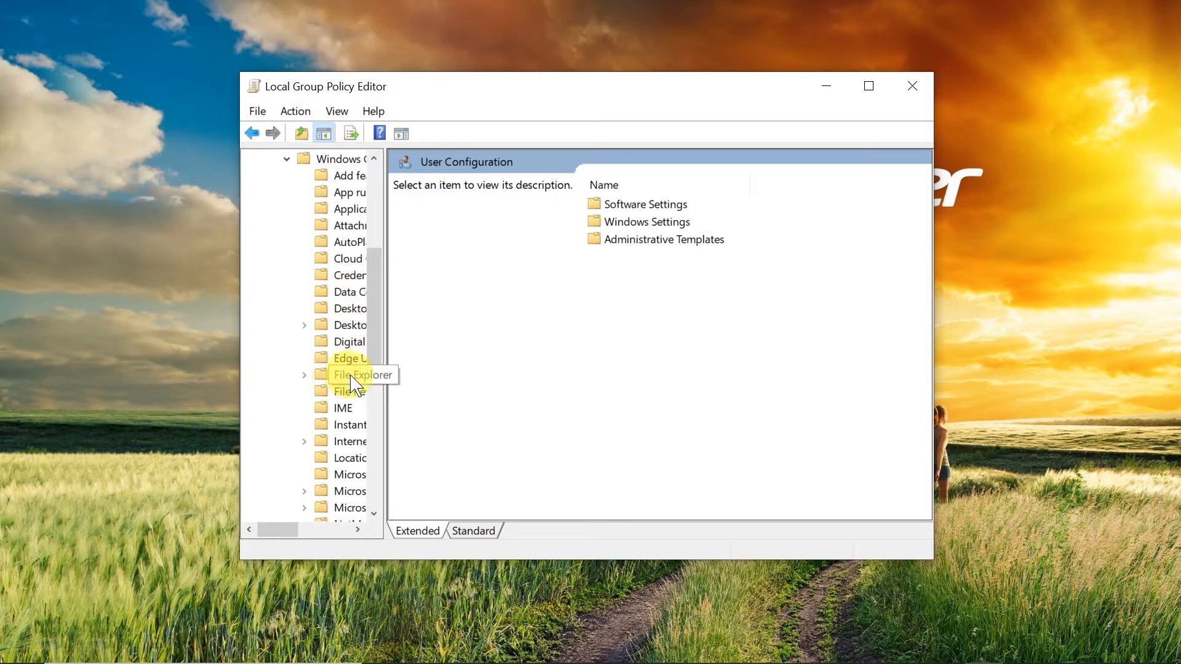
{"action": "mouse_move", "coordinate": [868, 85]}
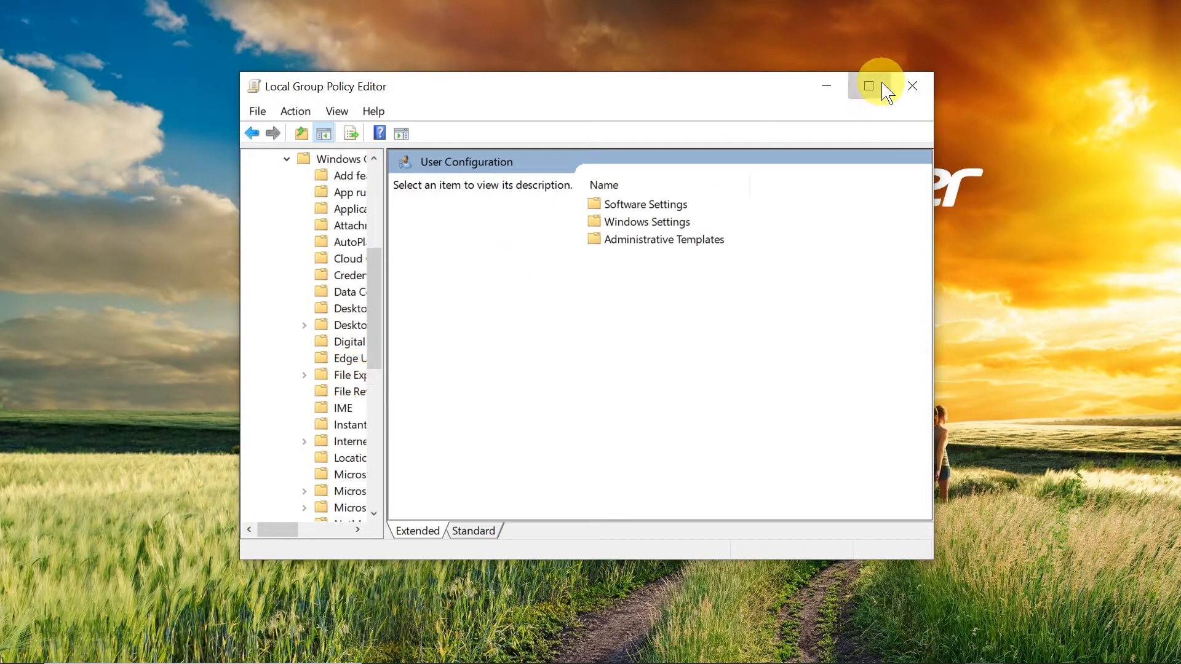
Maximize the editor and widen the folder tree until full folder names are readable.
{"action": "left_click", "coordinate": [880, 86]}
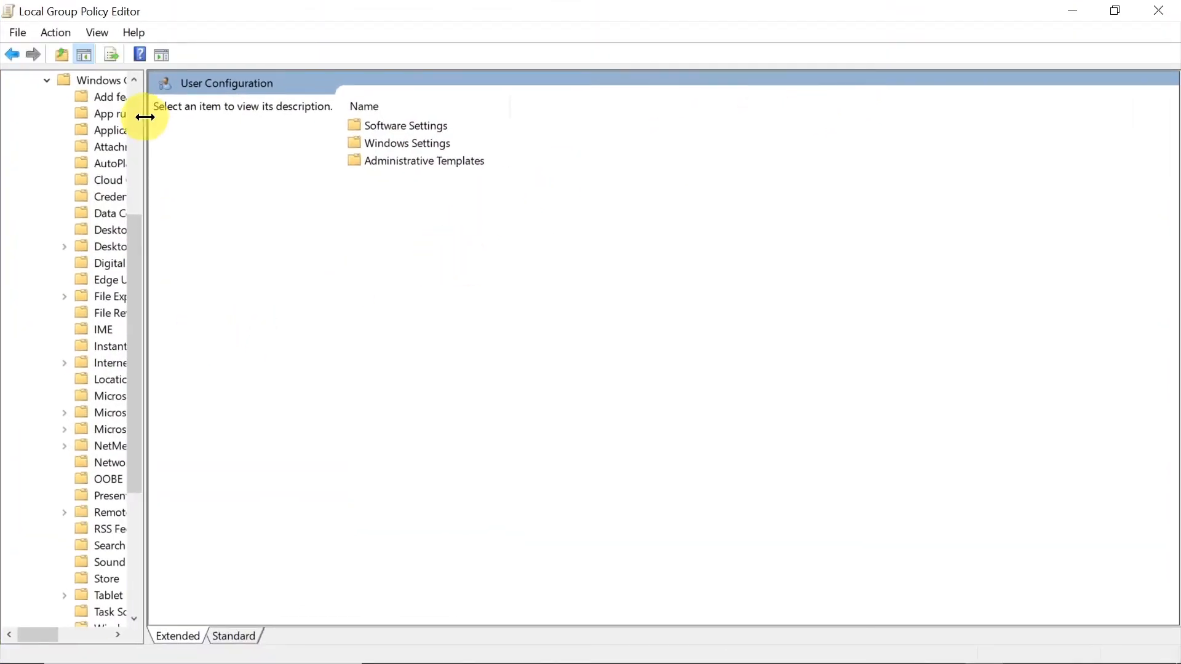
{"action": "left_click_drag", "start_coordinate": [147, 117], "coordinate": [238, 125]}
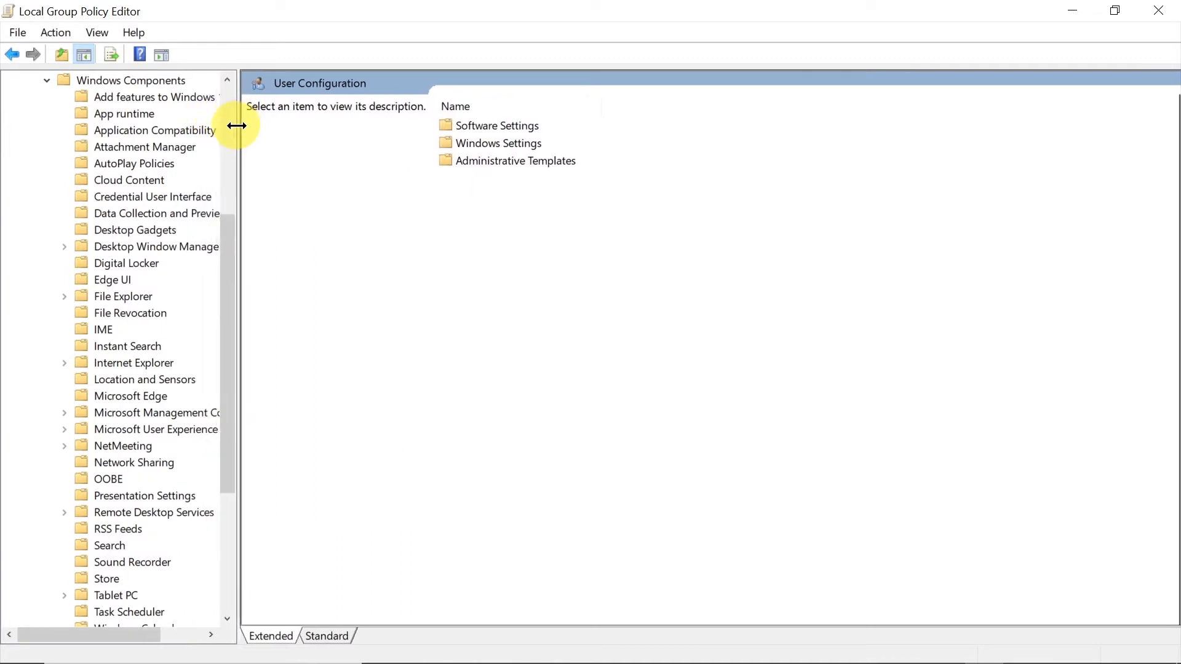
{"action": "left_click_drag", "start_coordinate": [237, 125], "coordinate": [335, 149]}
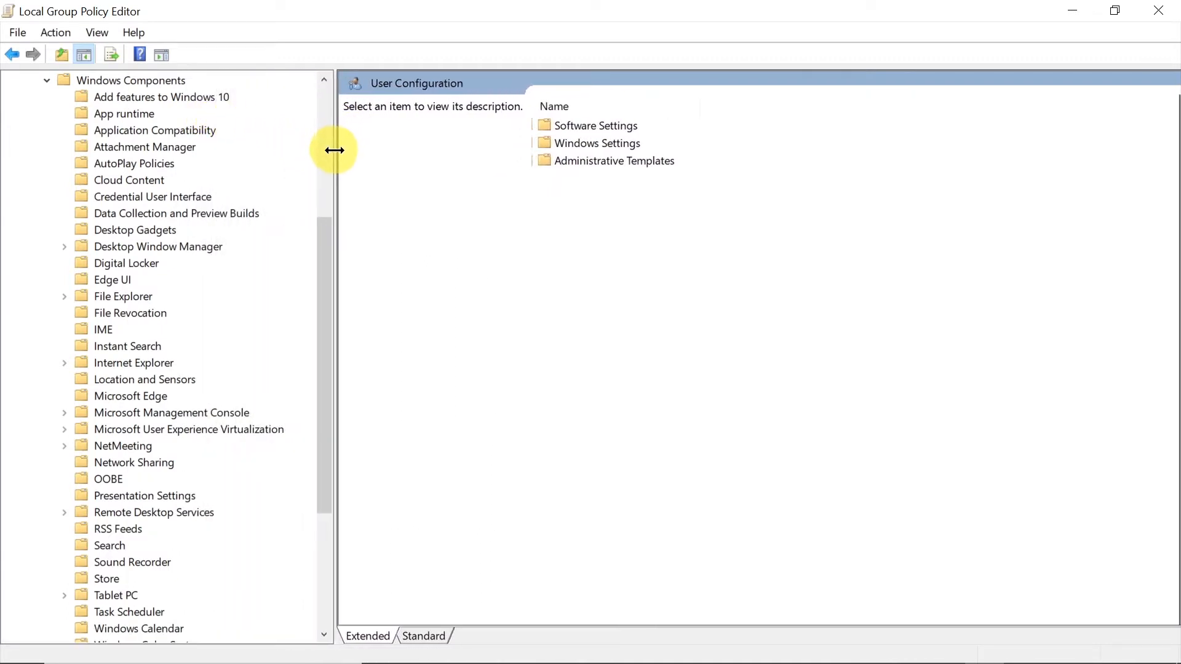
{"action": "mouse_move", "coordinate": [117, 304]}
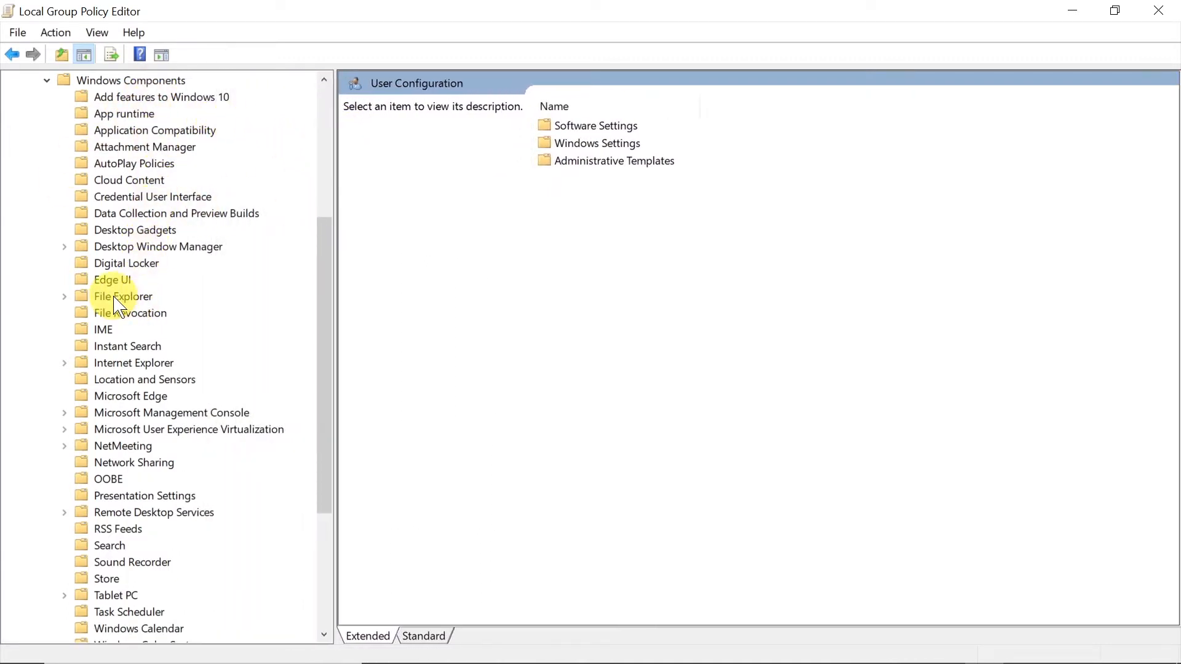
Show File Explorer's policy settings and select Turn off Windows Key hotkeys to see its description.
{"action": "left_click", "coordinate": [122, 297]}
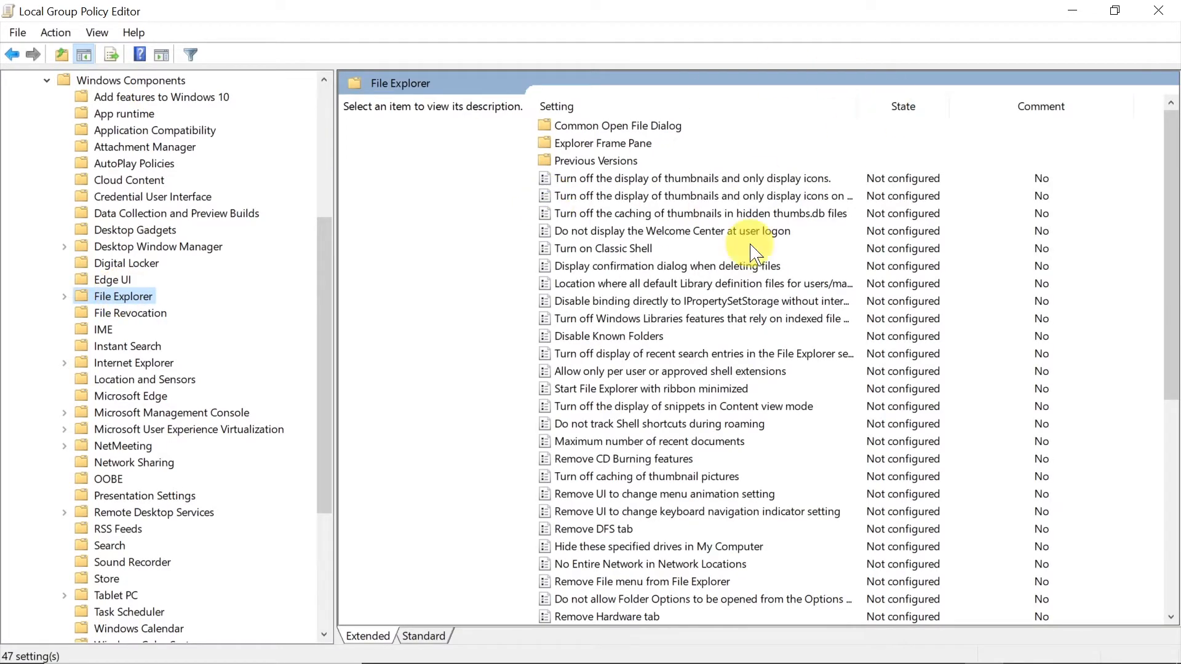
{"action": "scroll", "scroll_direction": "down", "scroll_amount": 3}
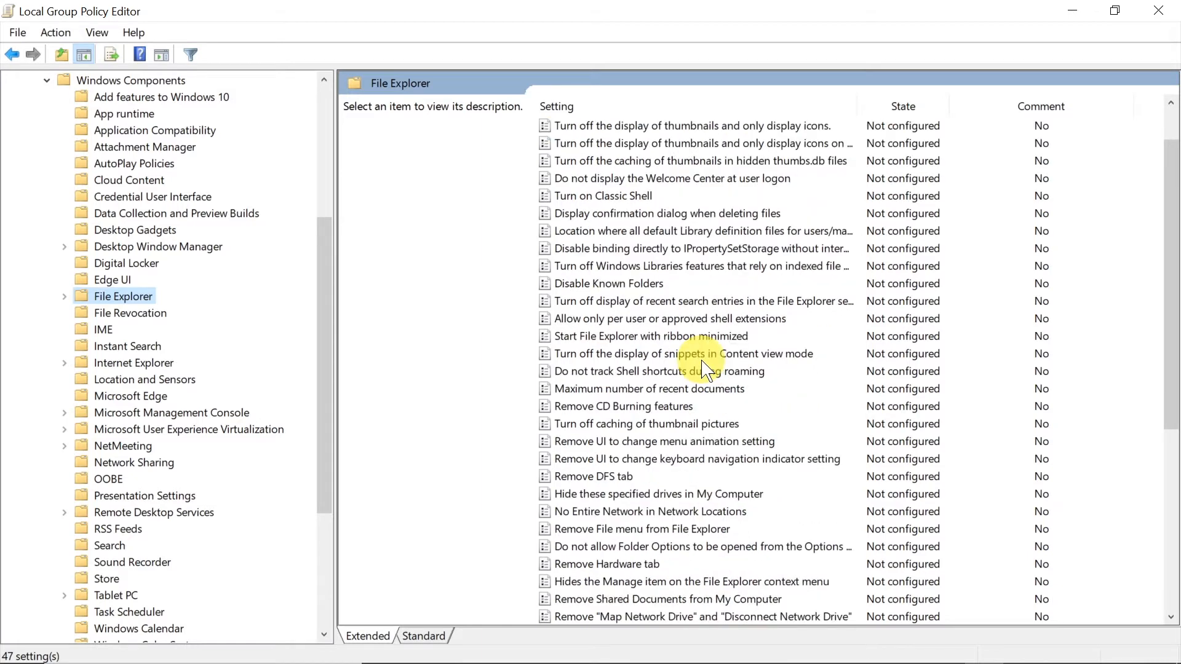
{"action": "scroll", "scroll_direction": "down", "scroll_amount": 3}
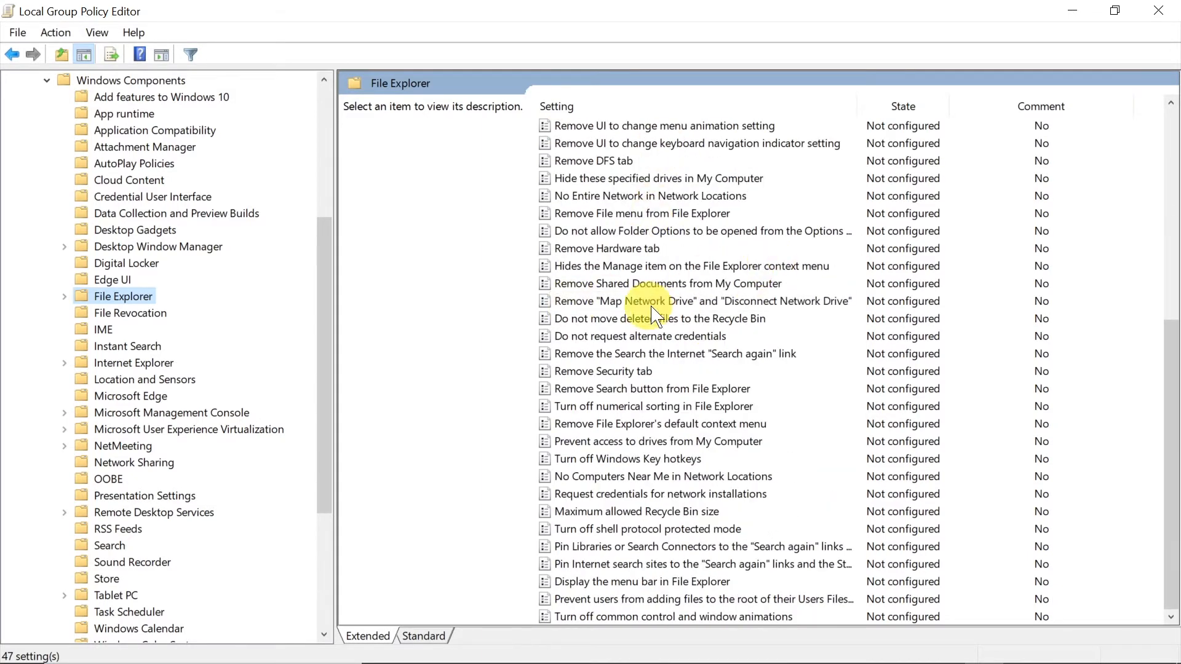
{"action": "mouse_move", "coordinate": [682, 374]}
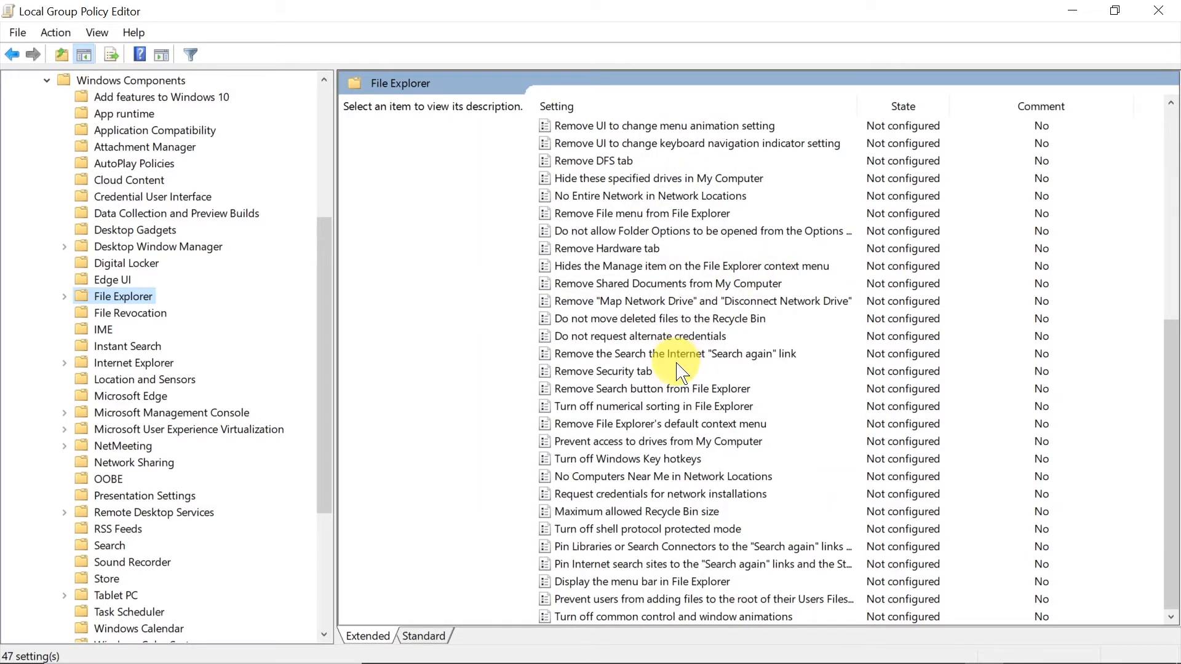
{"action": "mouse_move", "coordinate": [648, 448]}
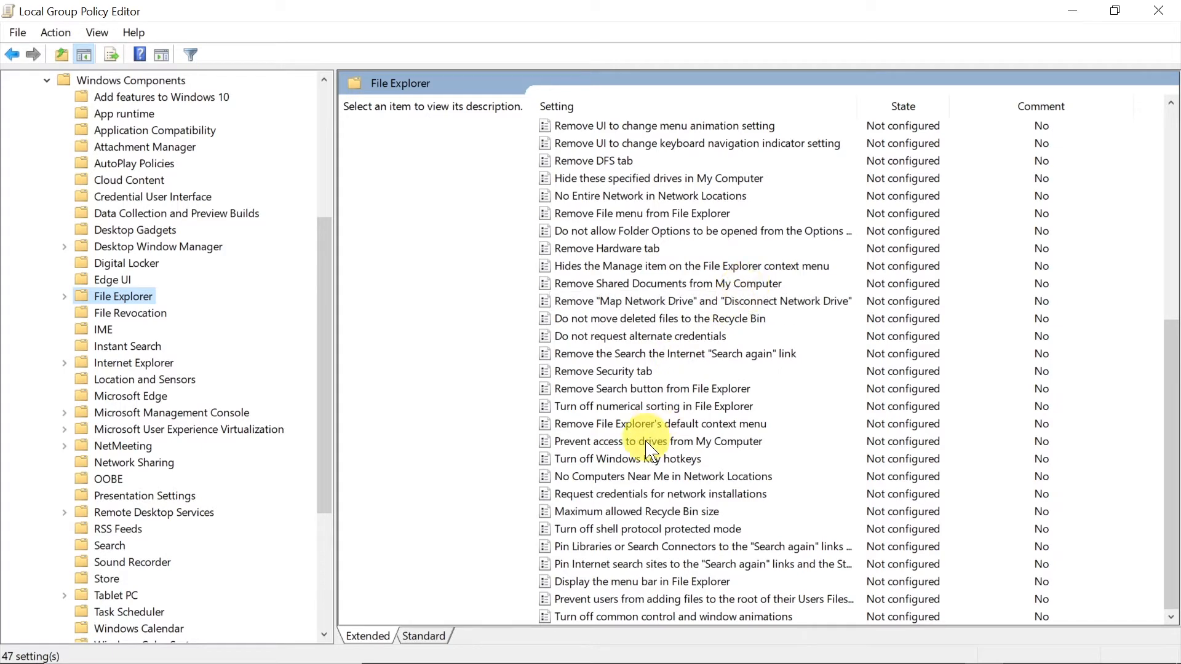
{"action": "left_click", "coordinate": [626, 459]}
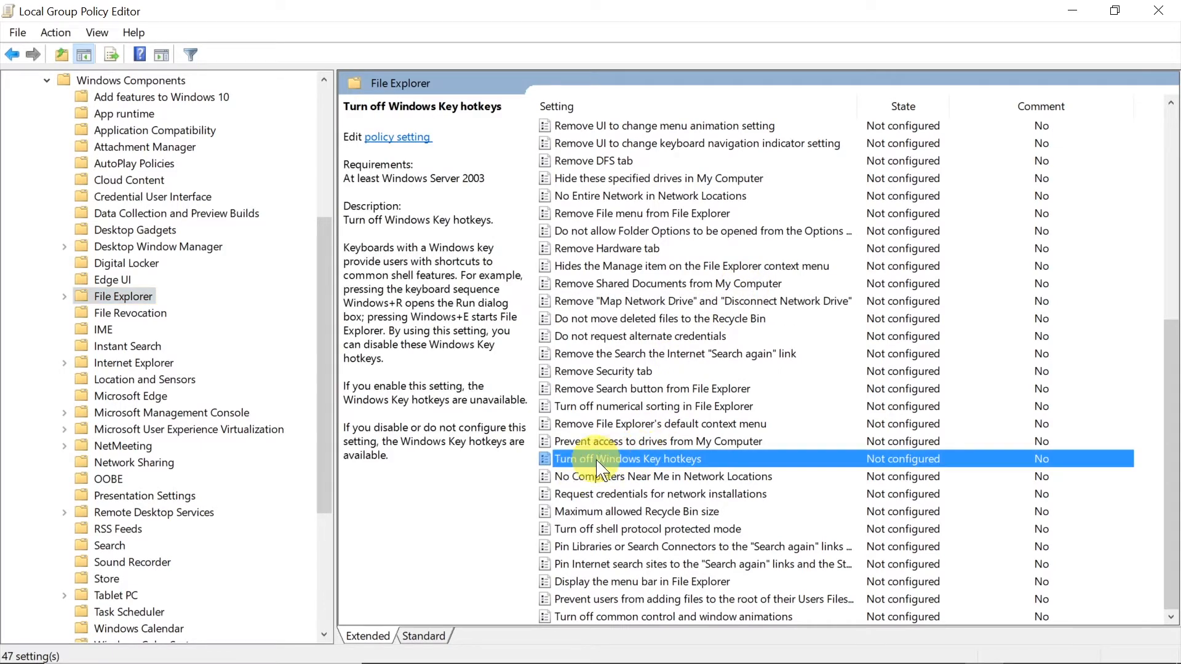
{"action": "mouse_move", "coordinate": [598, 468]}
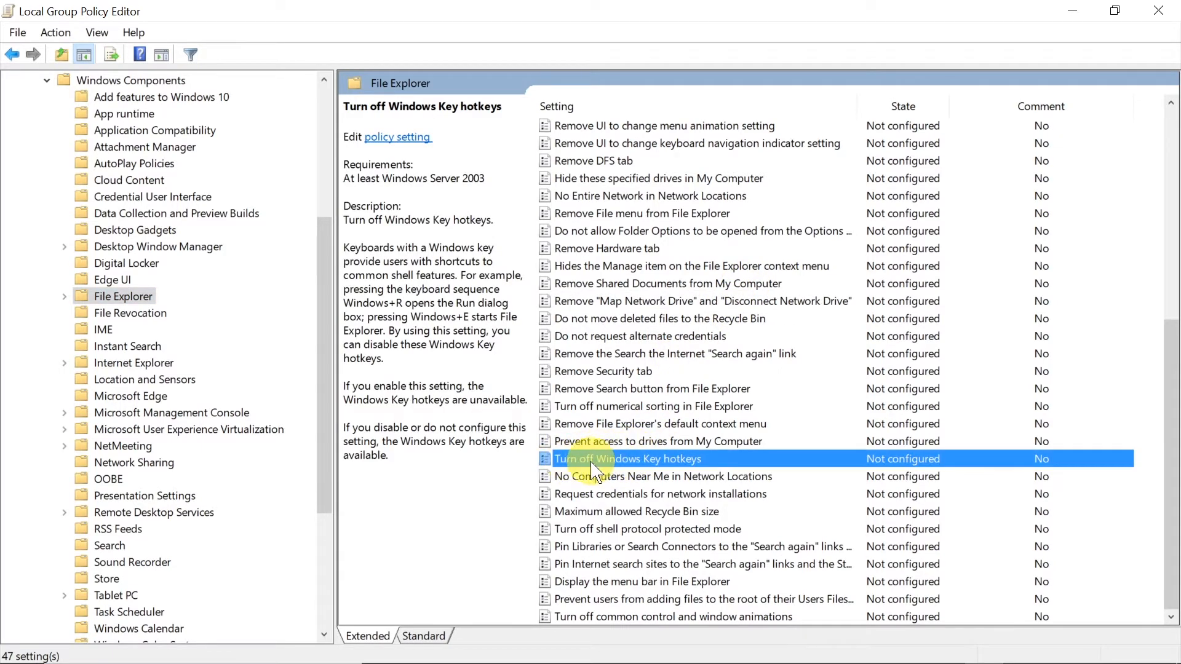
{"action": "mouse_move", "coordinate": [723, 459]}
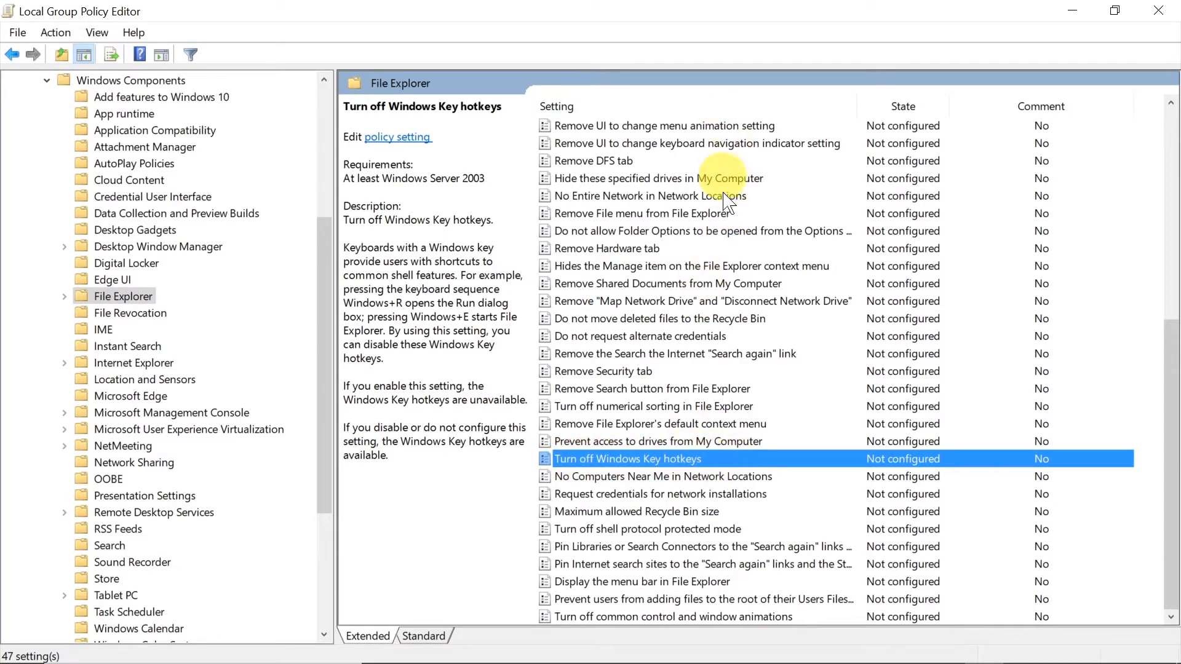
{"action": "mouse_move", "coordinate": [640, 467]}
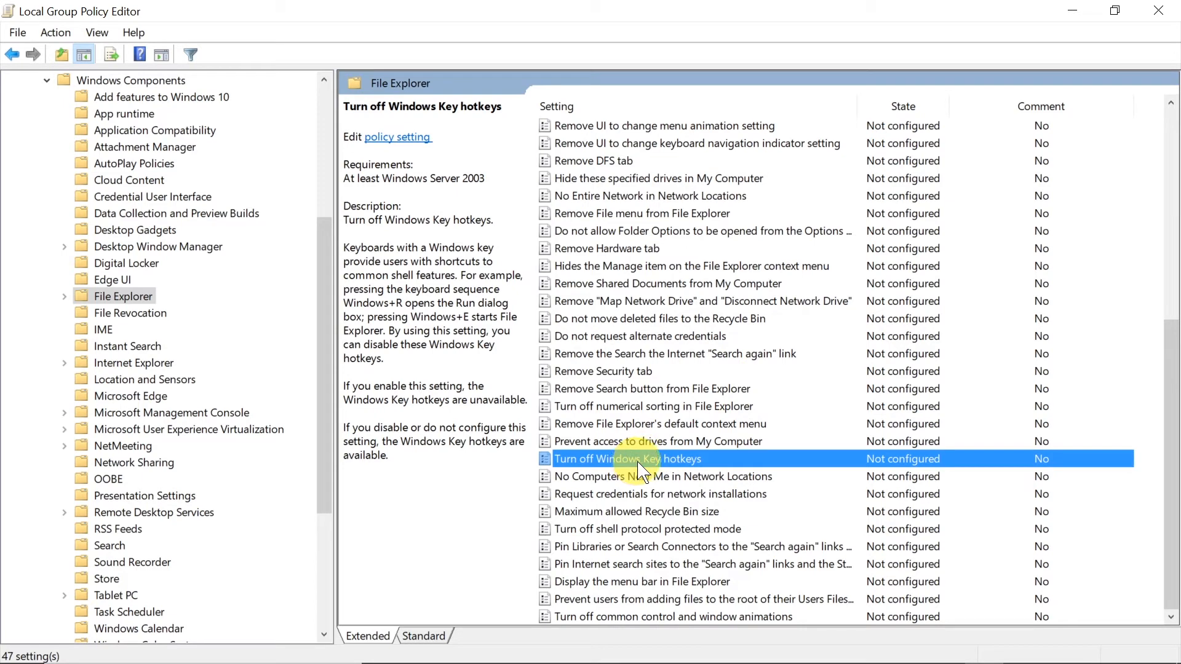
{"action": "mouse_move", "coordinate": [624, 465]}
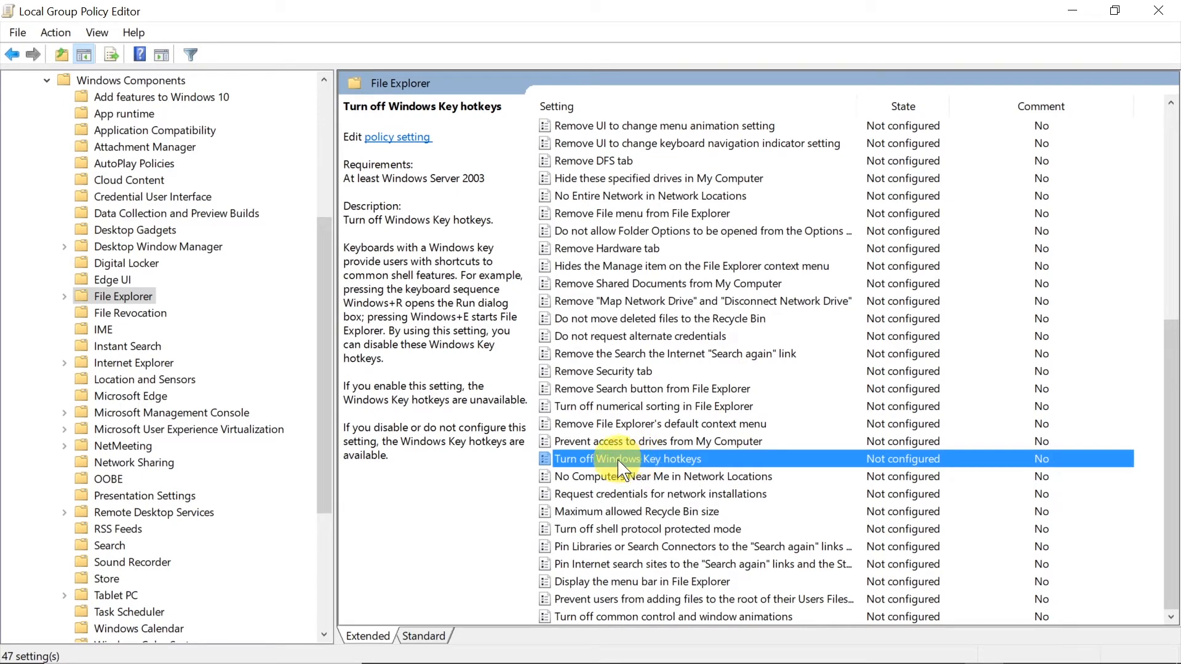
Bring up the Turn off Windows Key hotkeys dialog and move it so the folder tree stays visible.
{"action": "double_click", "coordinate": [625, 459]}
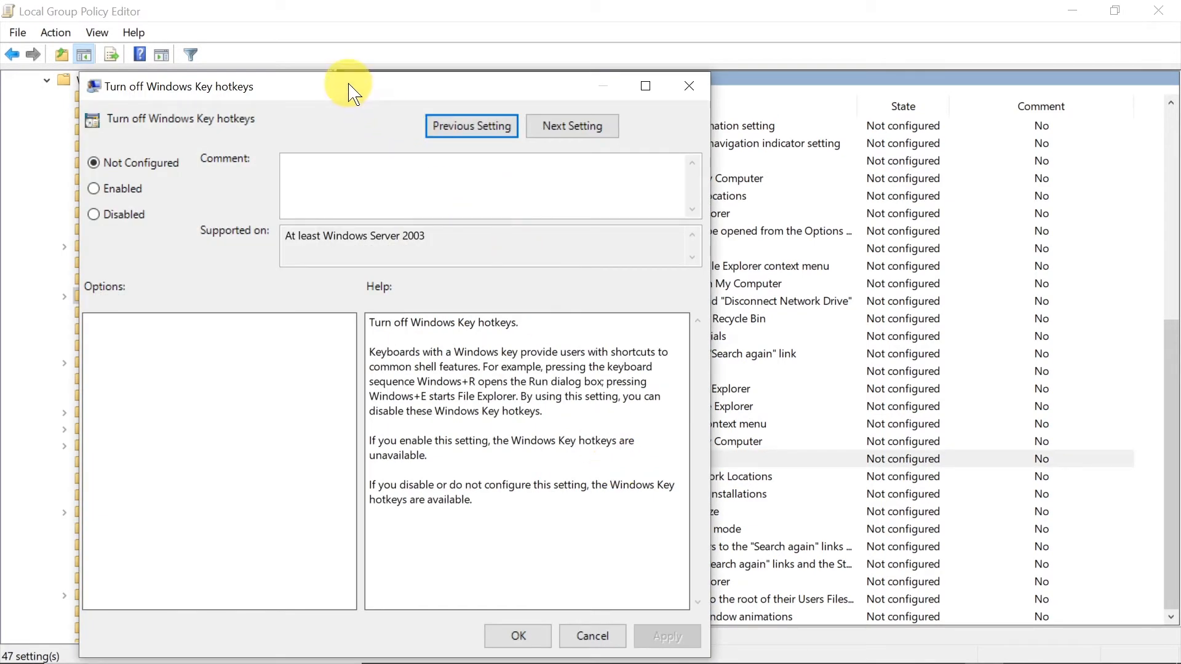
{"action": "left_click_drag", "start_coordinate": [351, 86], "coordinate": [504, 48]}
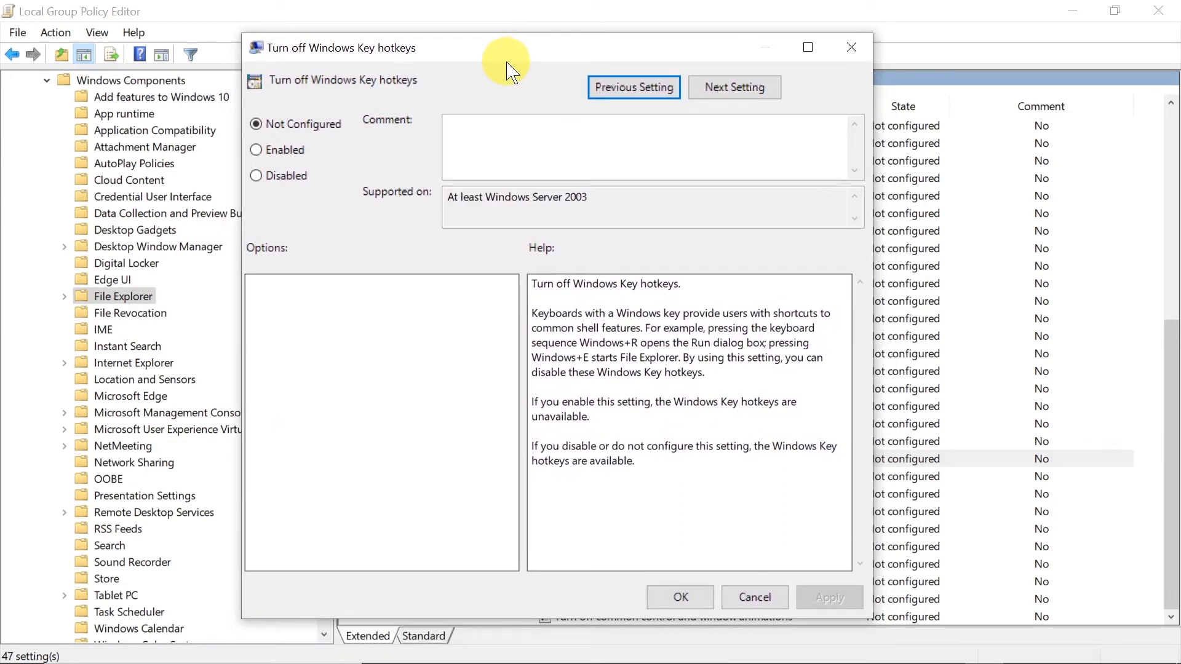
{"action": "mouse_move", "coordinate": [625, 301]}
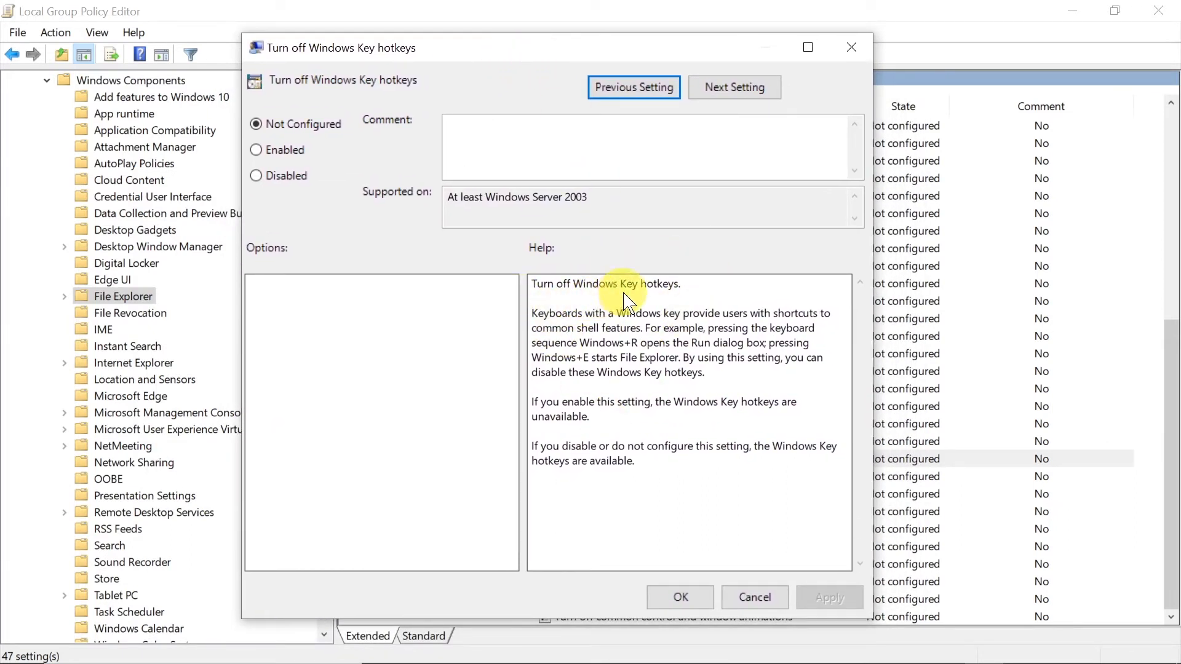
{"action": "mouse_move", "coordinate": [670, 297]}
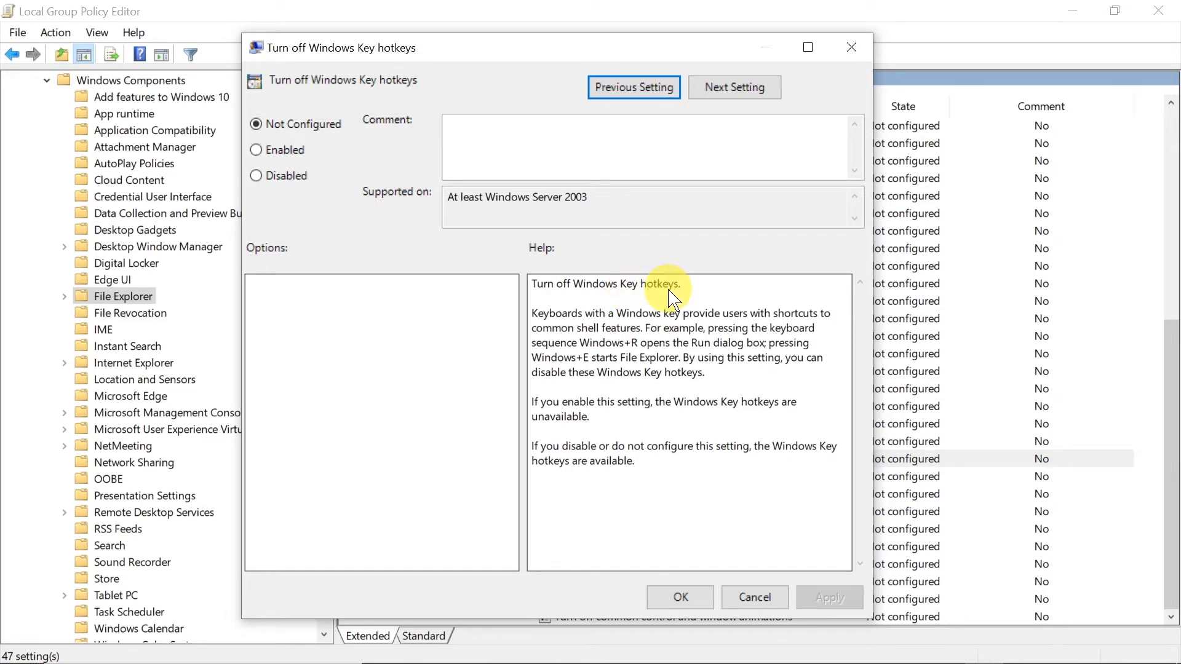
{"action": "mouse_move", "coordinate": [589, 186]}
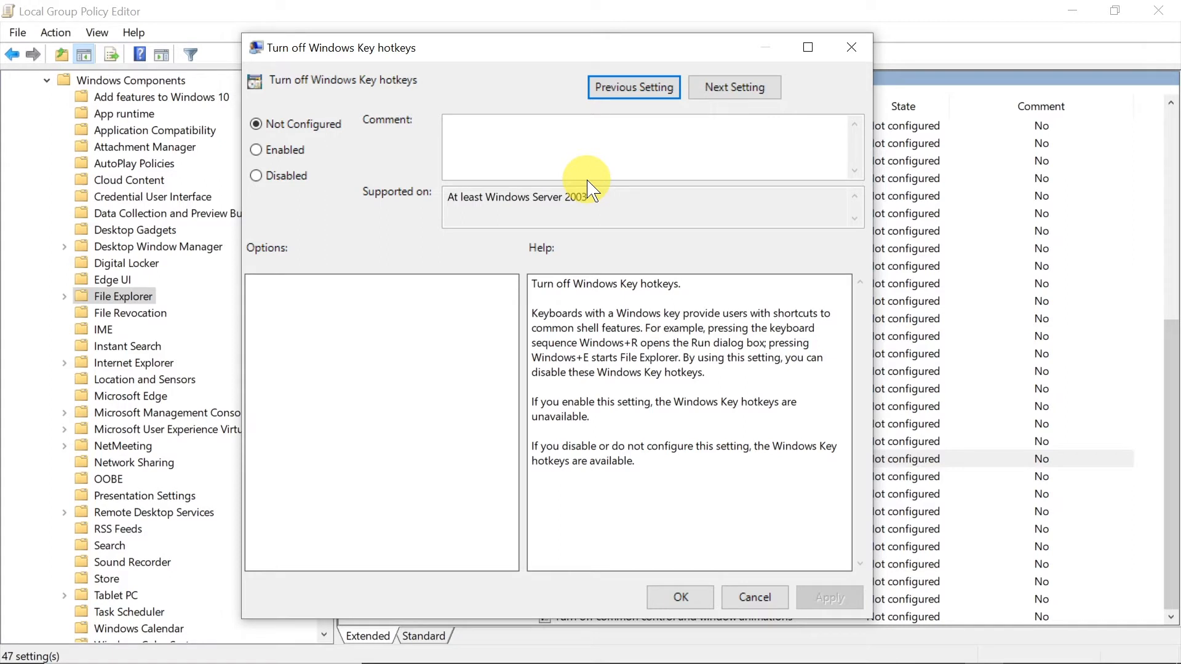
{"action": "mouse_move", "coordinate": [298, 121]}
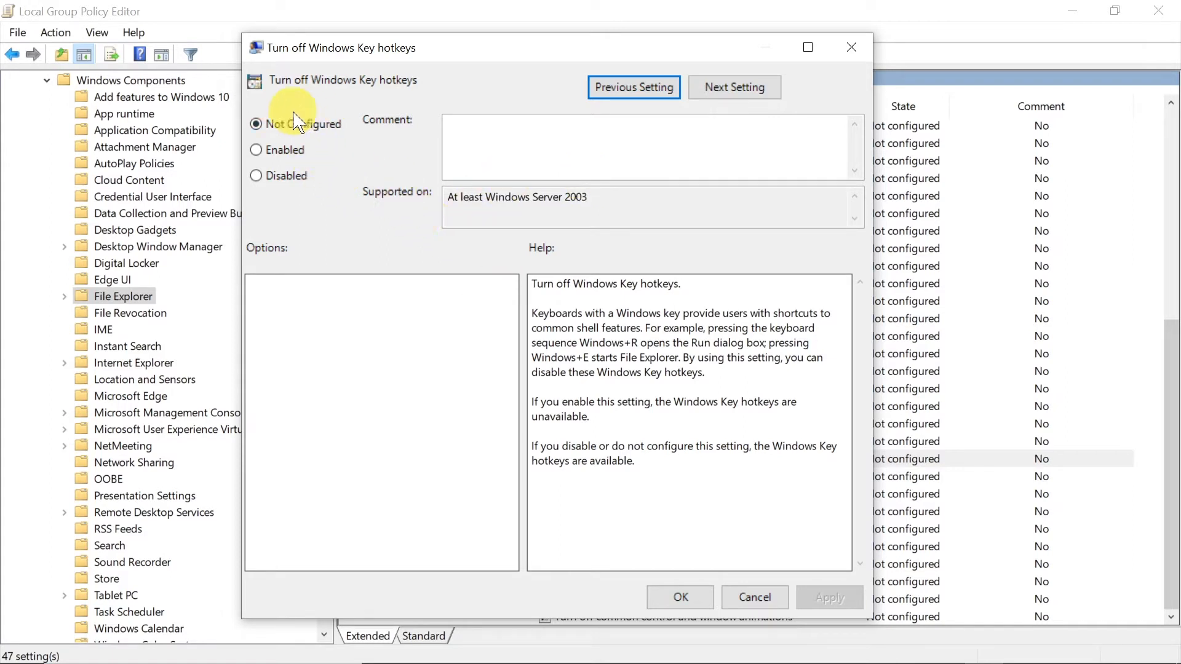
{"action": "mouse_move", "coordinate": [337, 121]}
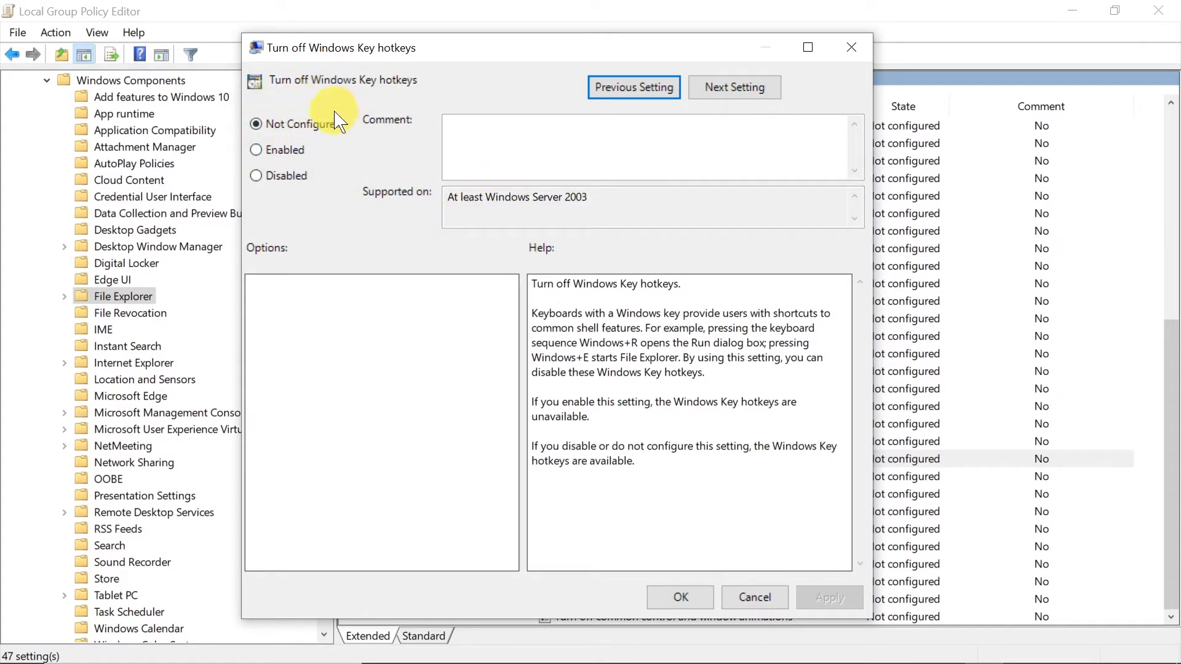
Select the Enabled option for Turn off Windows Key hotkeys.
{"action": "left_click", "coordinate": [256, 151]}
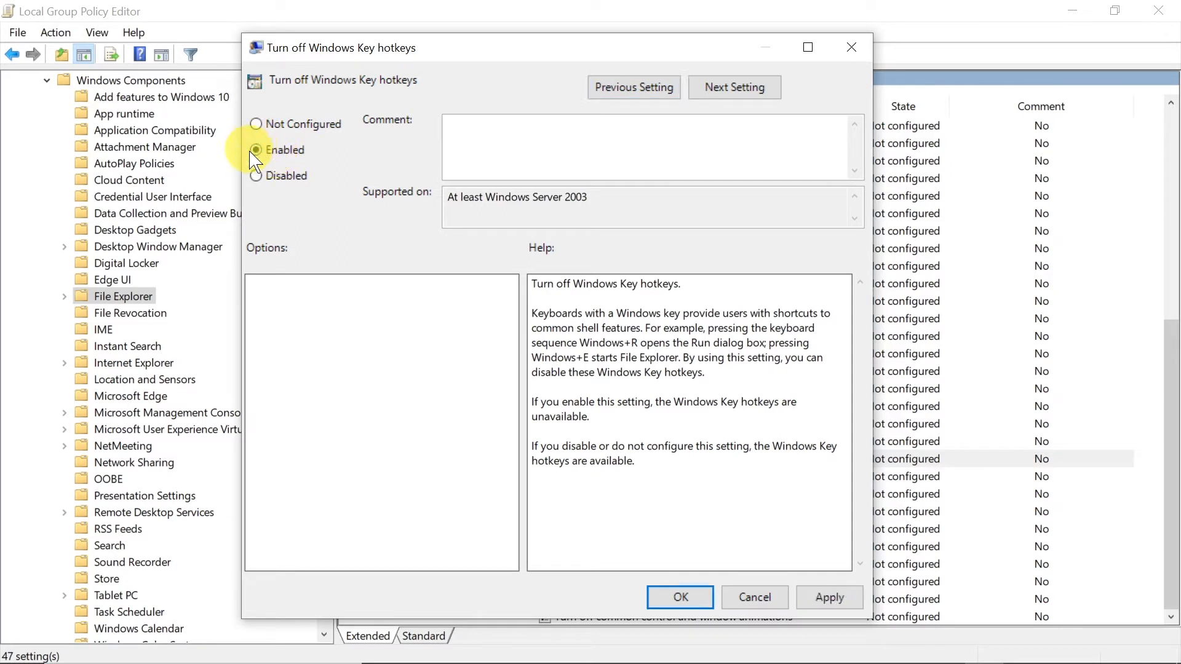
{"action": "left_click", "coordinate": [256, 150]}
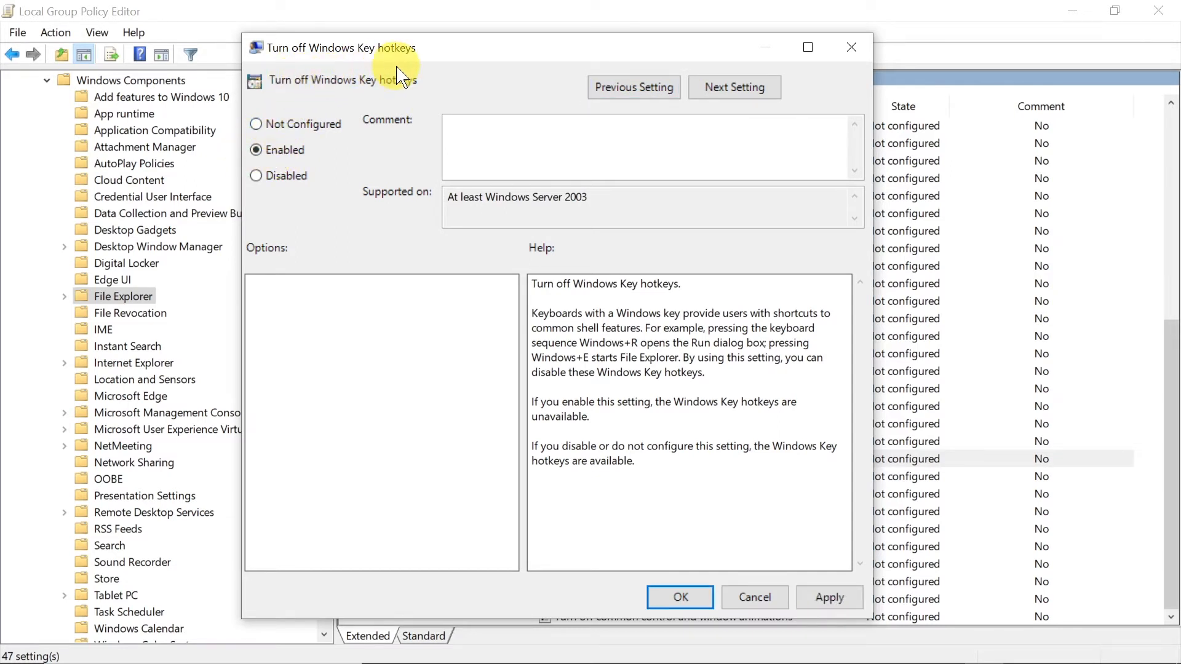
{"action": "mouse_move", "coordinate": [391, 89]}
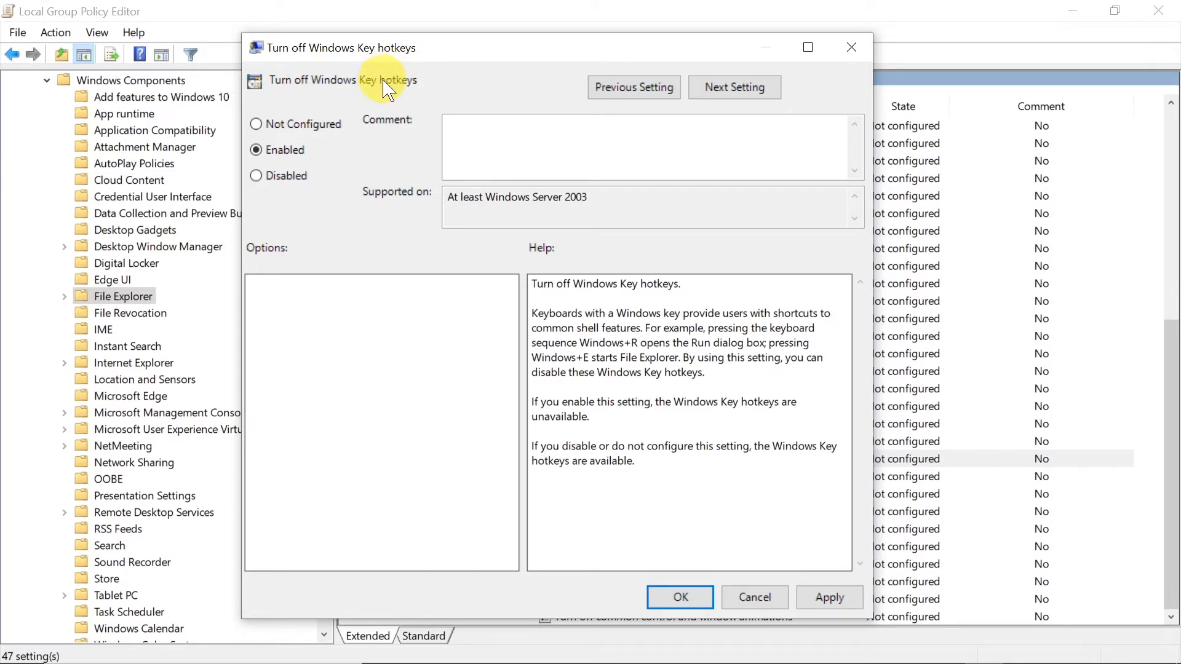
{"action": "mouse_move", "coordinate": [364, 110]}
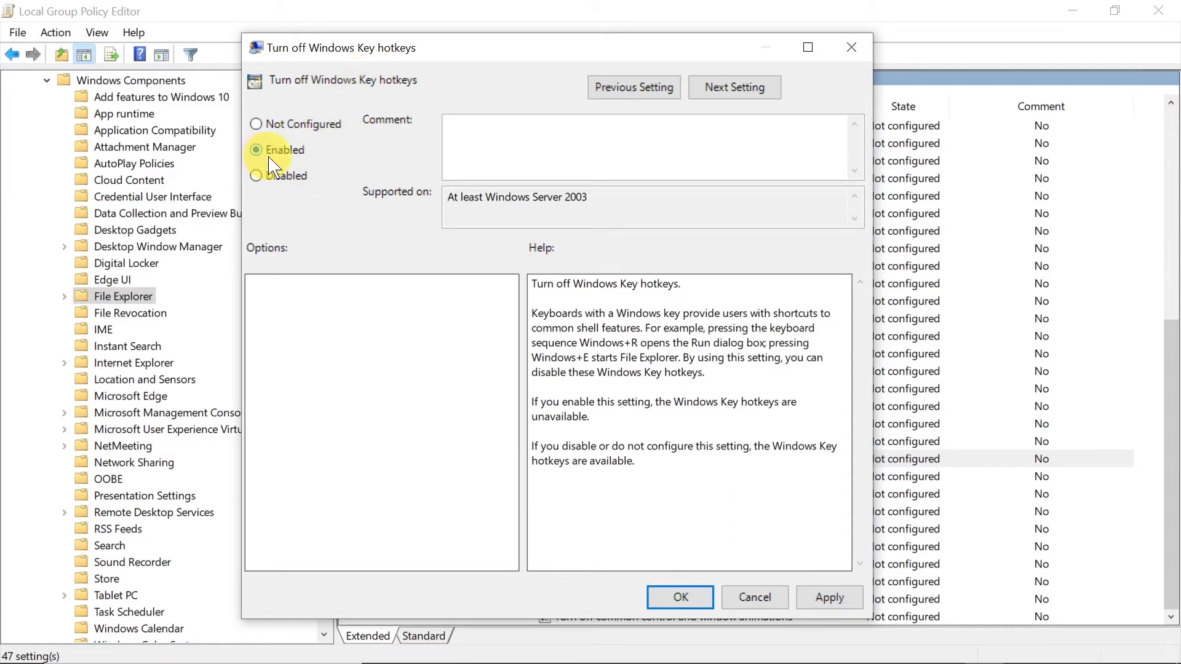
{"action": "mouse_move", "coordinate": [274, 89]}
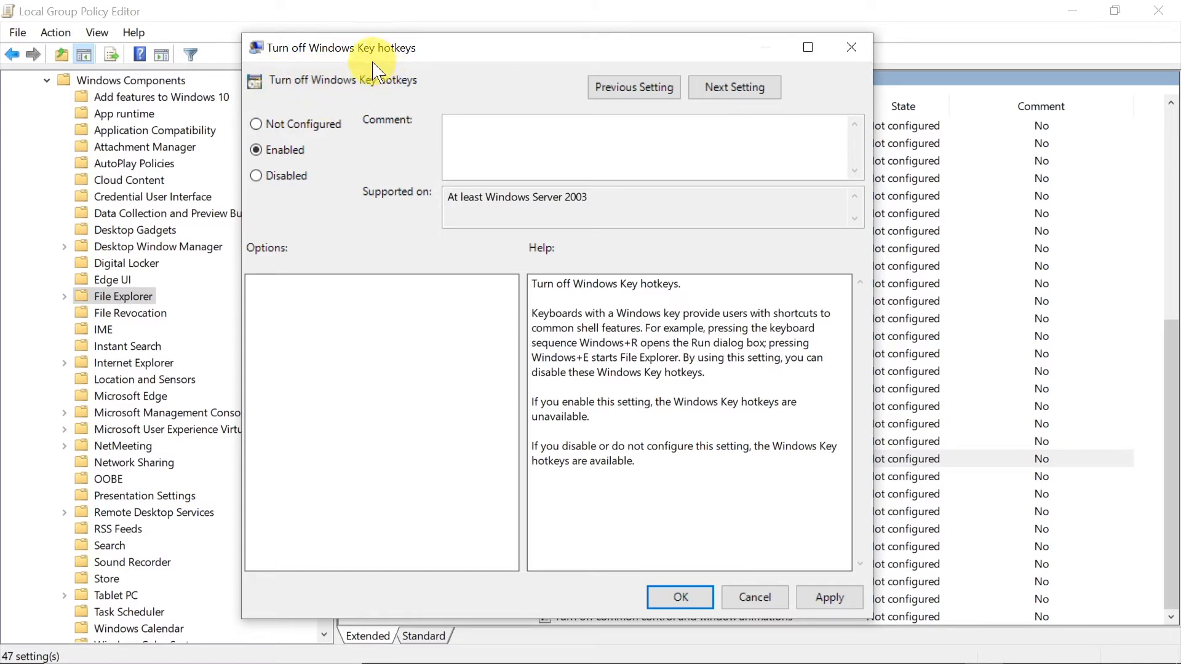
{"action": "mouse_move", "coordinate": [283, 184]}
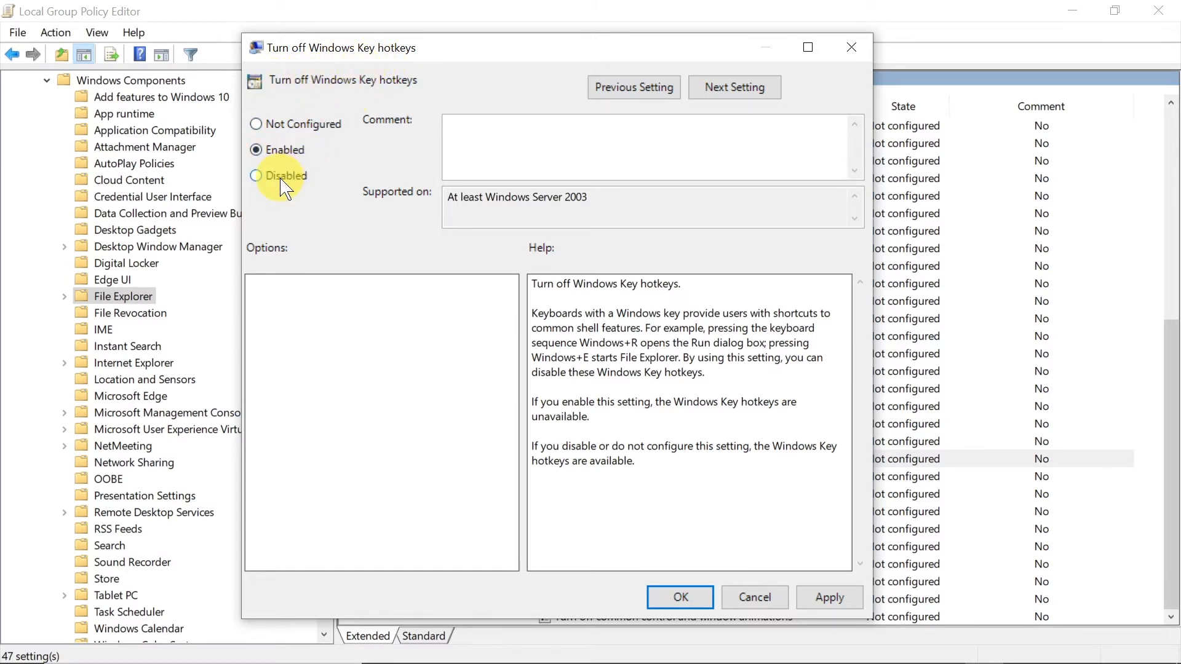
Select the Disabled option for Turn off Windows Key hotkeys.
{"action": "left_click", "coordinate": [257, 176]}
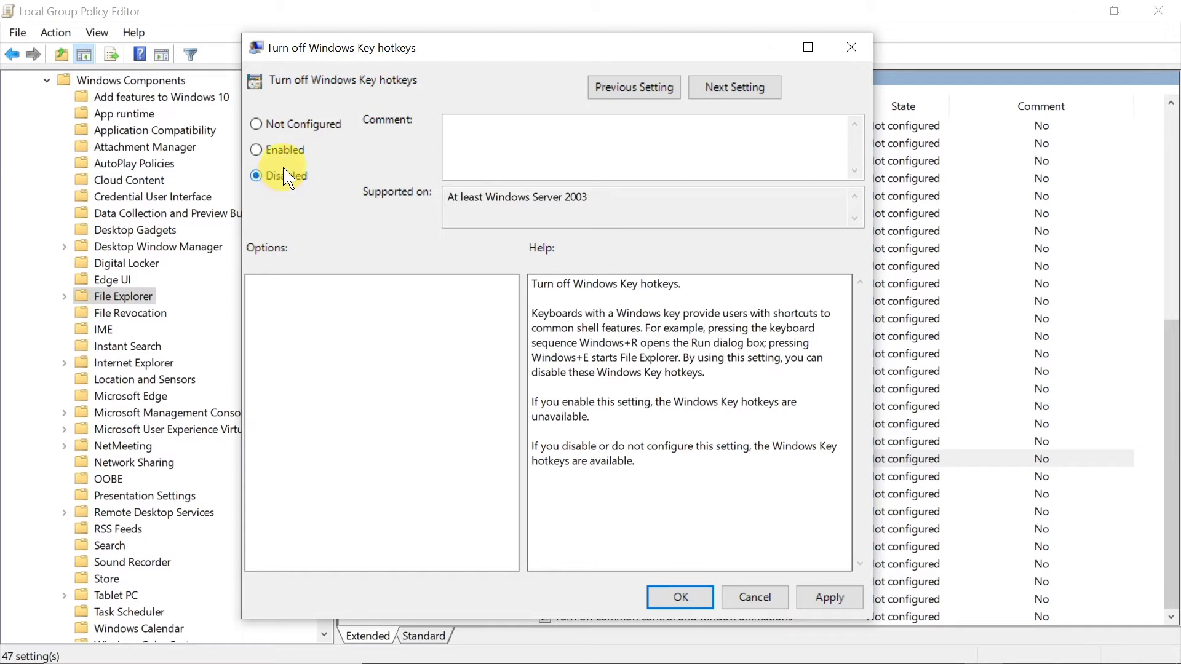
{"action": "mouse_move", "coordinate": [290, 167]}
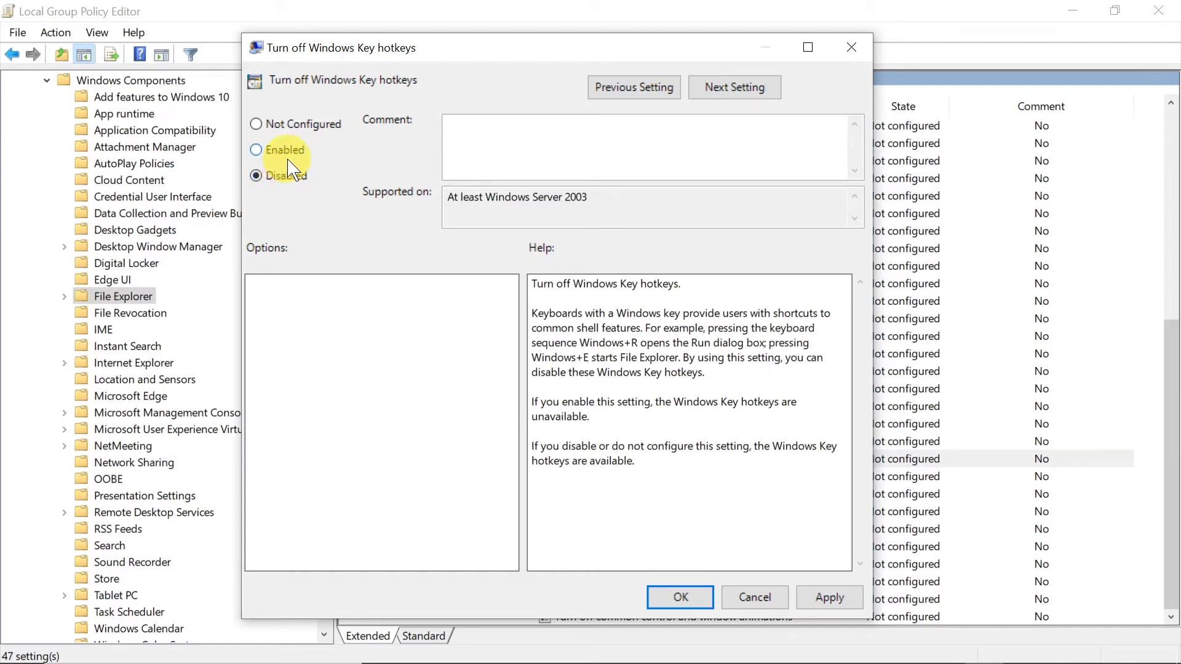
{"action": "left_click", "coordinate": [256, 176]}
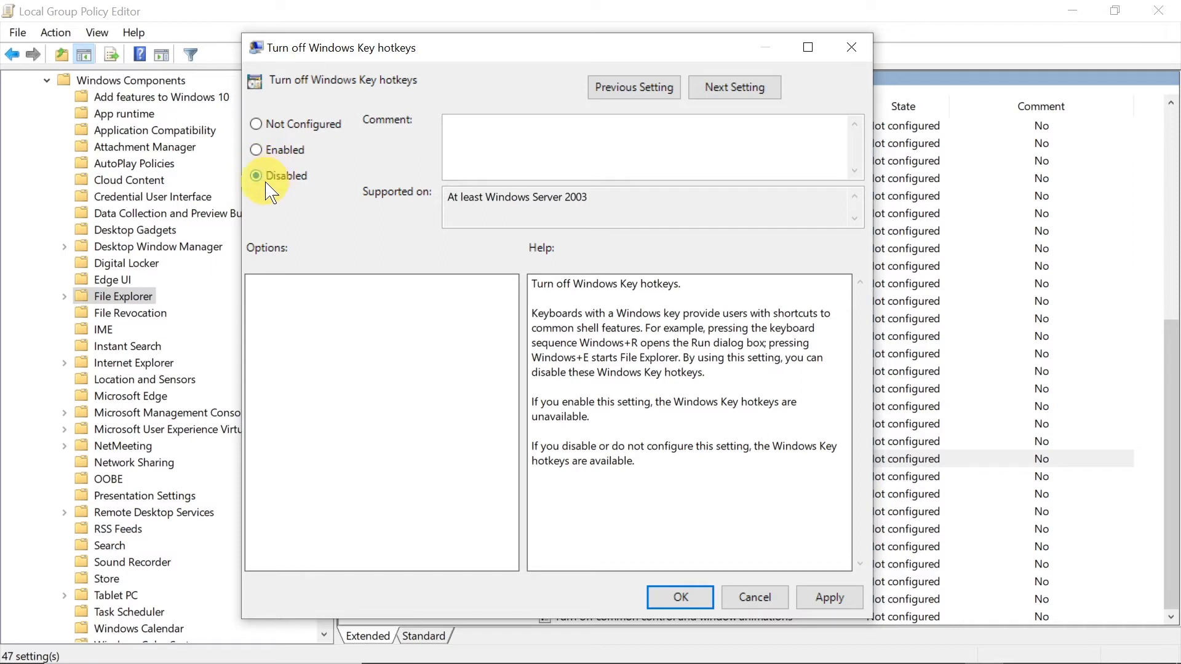
{"action": "mouse_move", "coordinate": [291, 163]}
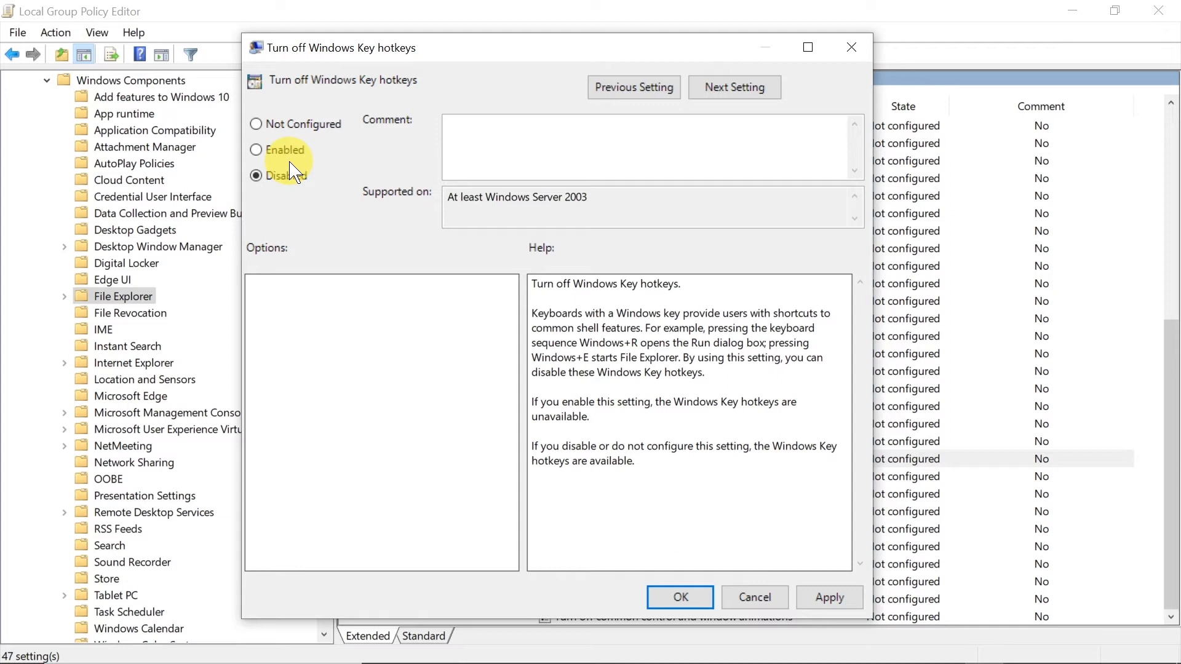
Confirm Win+. still opens the emoji panel, then dismiss the panel.
{"action": "key", "text": "win+."}
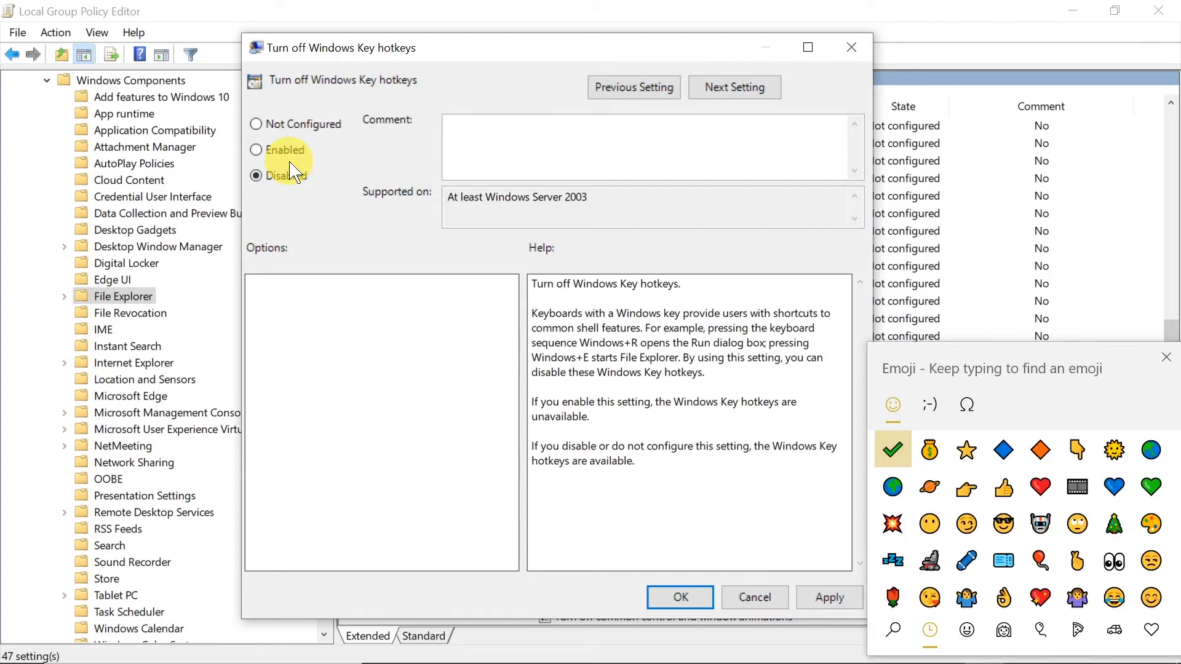
{"action": "mouse_move", "coordinate": [250, 290]}
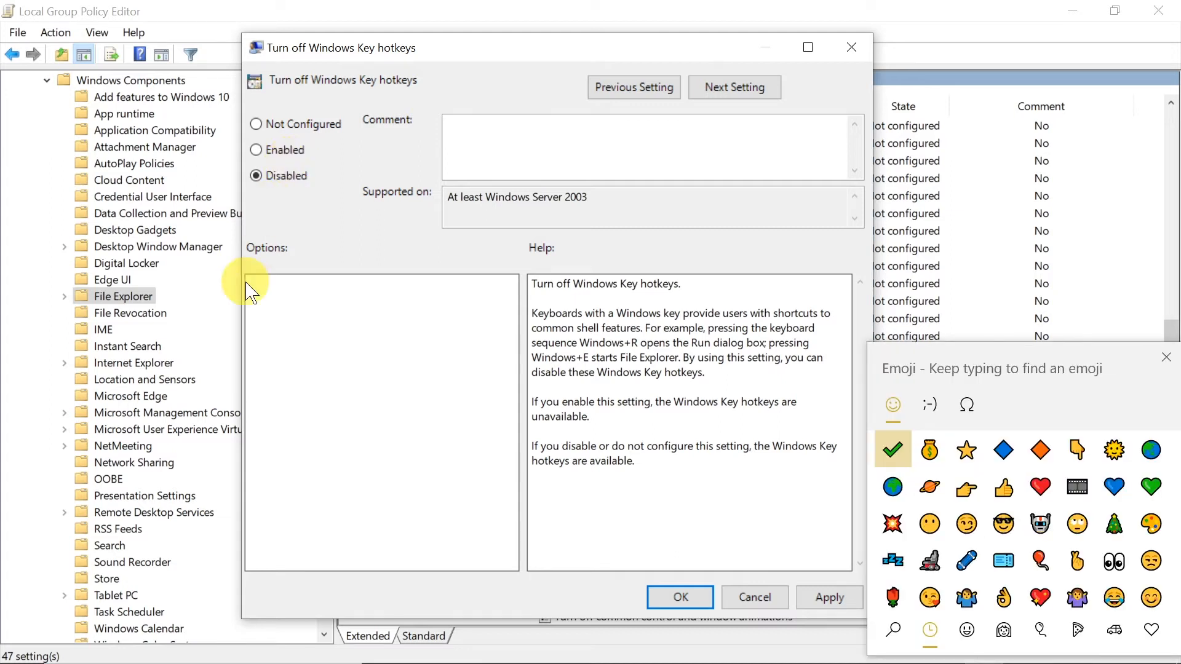
{"action": "mouse_move", "coordinate": [1004, 483]}
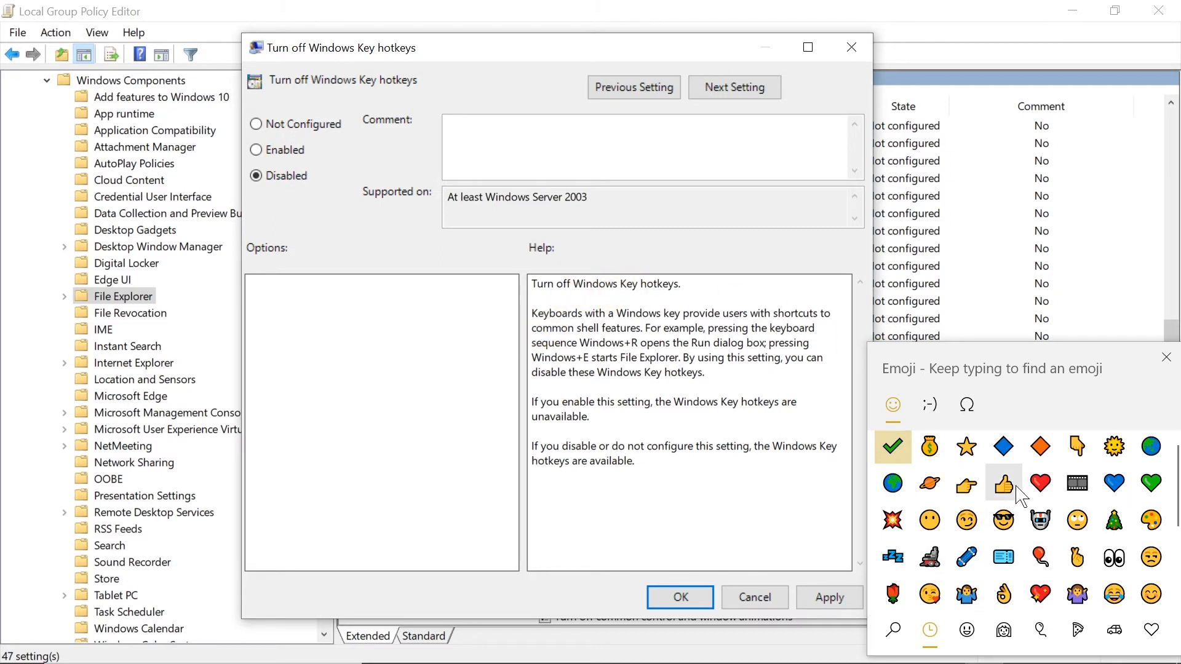
{"action": "scroll", "scroll_direction": "down", "scroll_amount": 3}
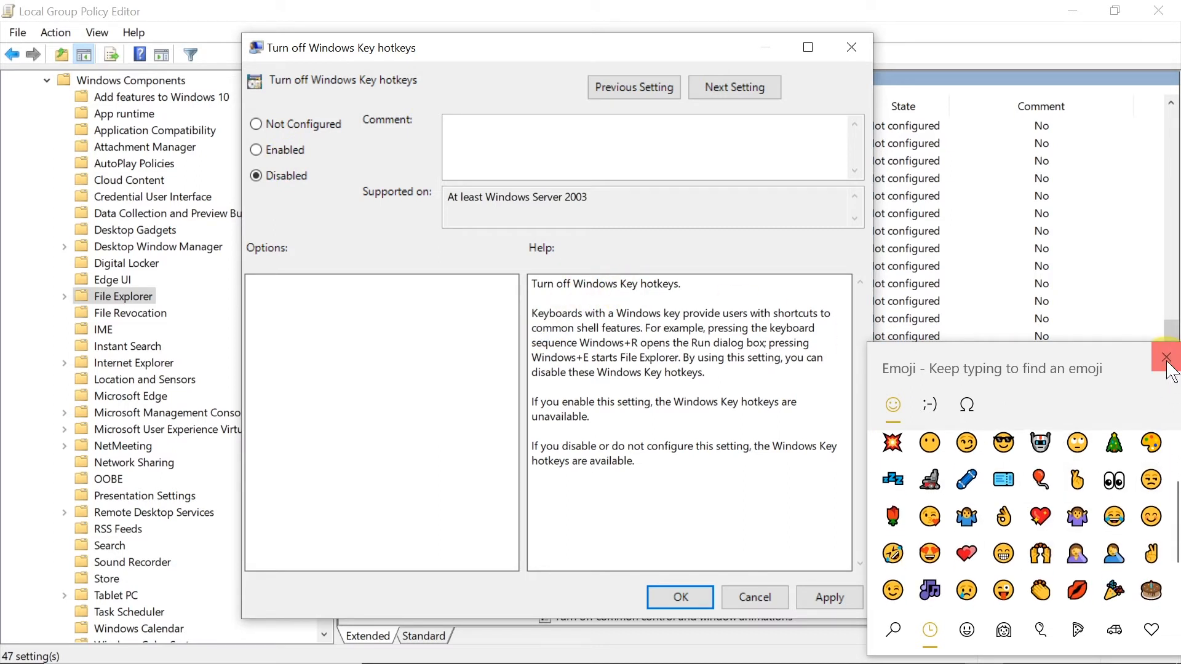
{"action": "left_click", "coordinate": [1167, 359]}
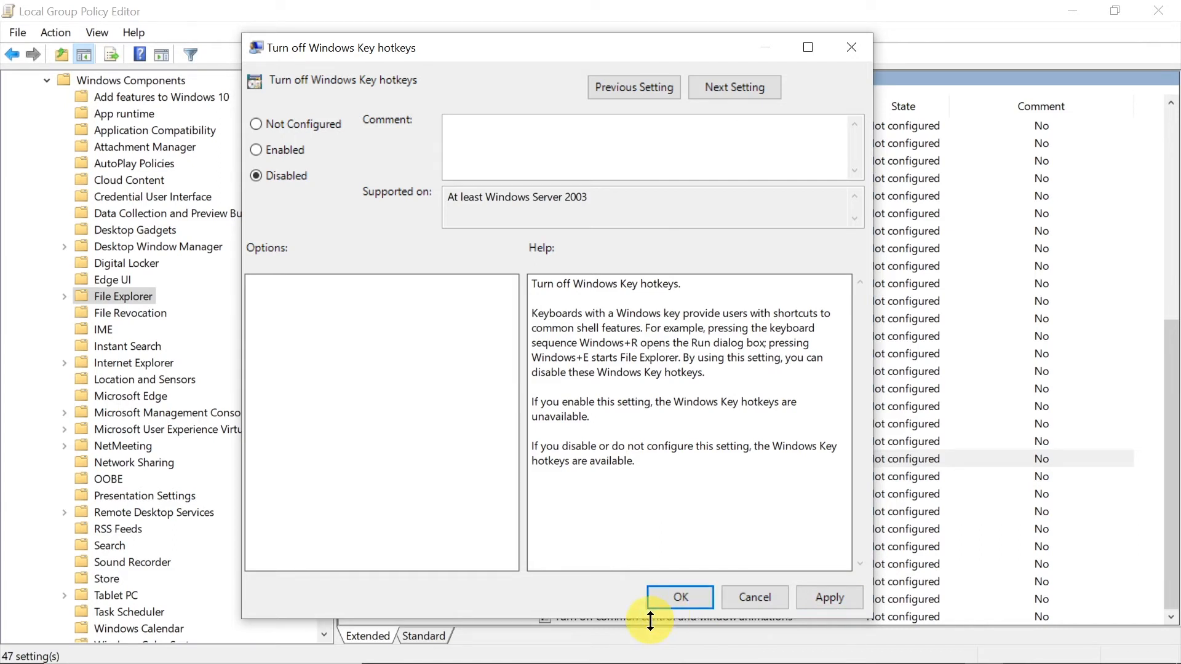
{"action": "mouse_move", "coordinate": [539, 419]}
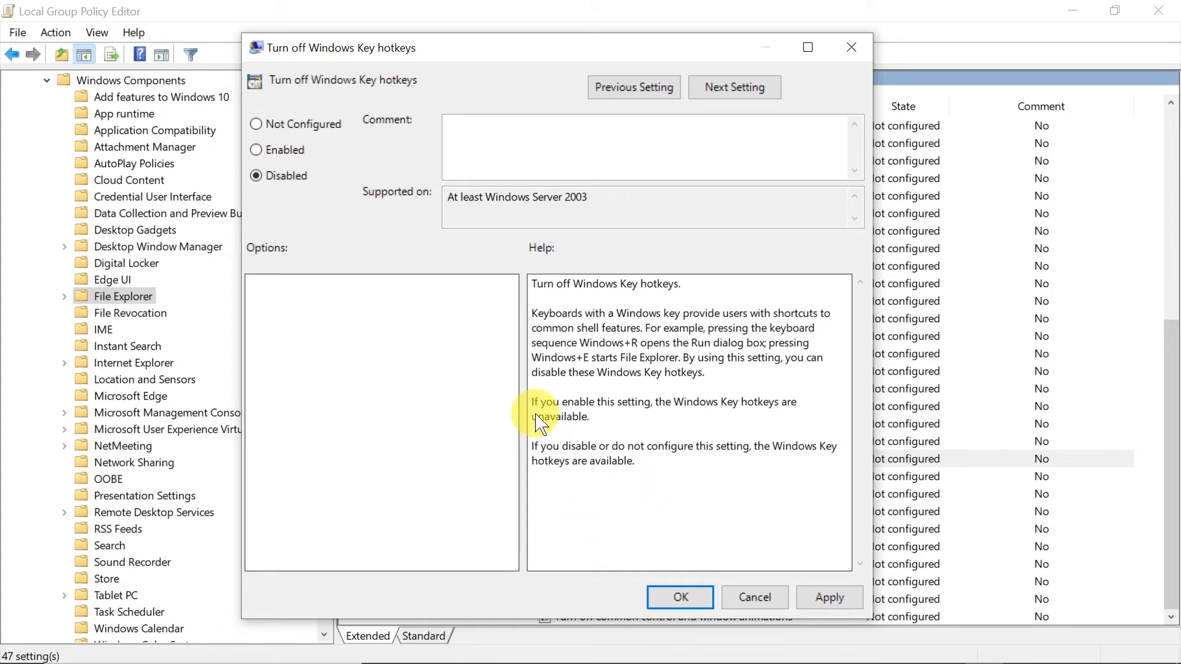
Select the Enabled option again for Turn off Windows Key hotkeys.
{"action": "left_click", "coordinate": [256, 150]}
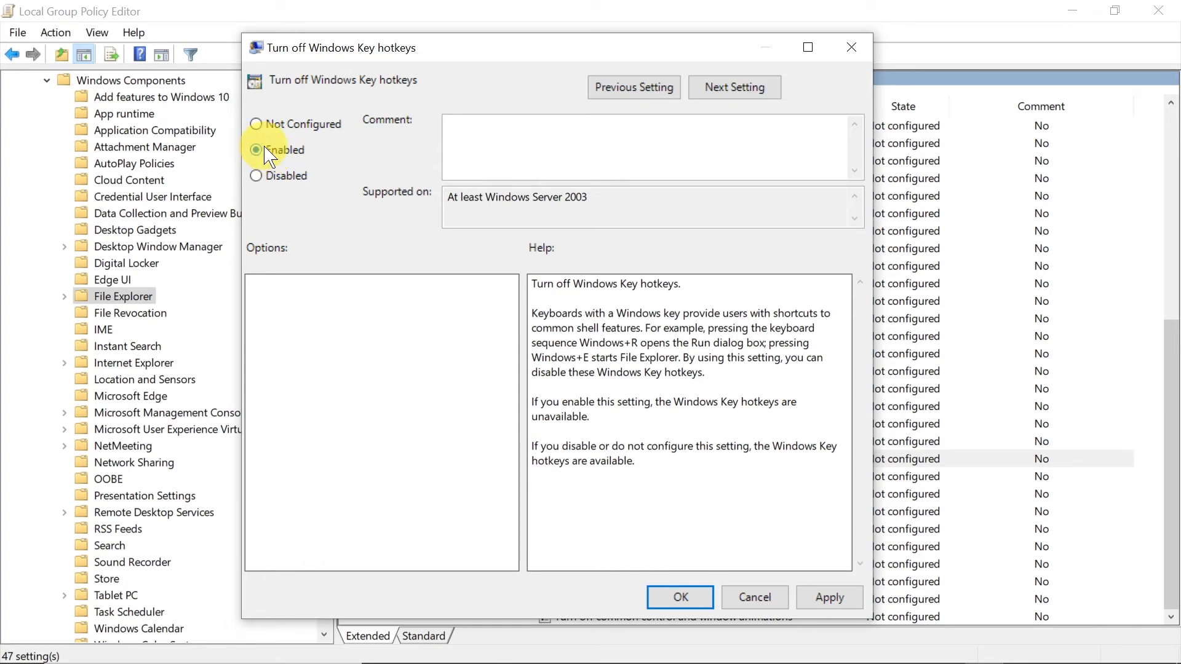
{"action": "mouse_move", "coordinate": [801, 543]}
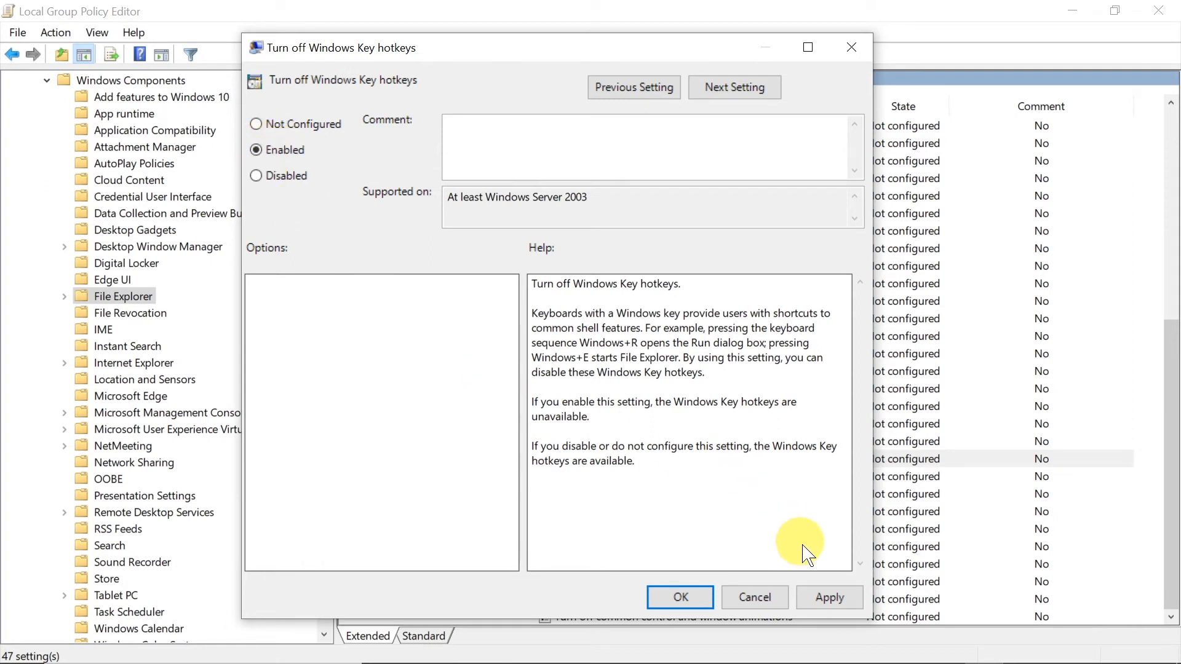
{"action": "mouse_move", "coordinate": [670, 653]}
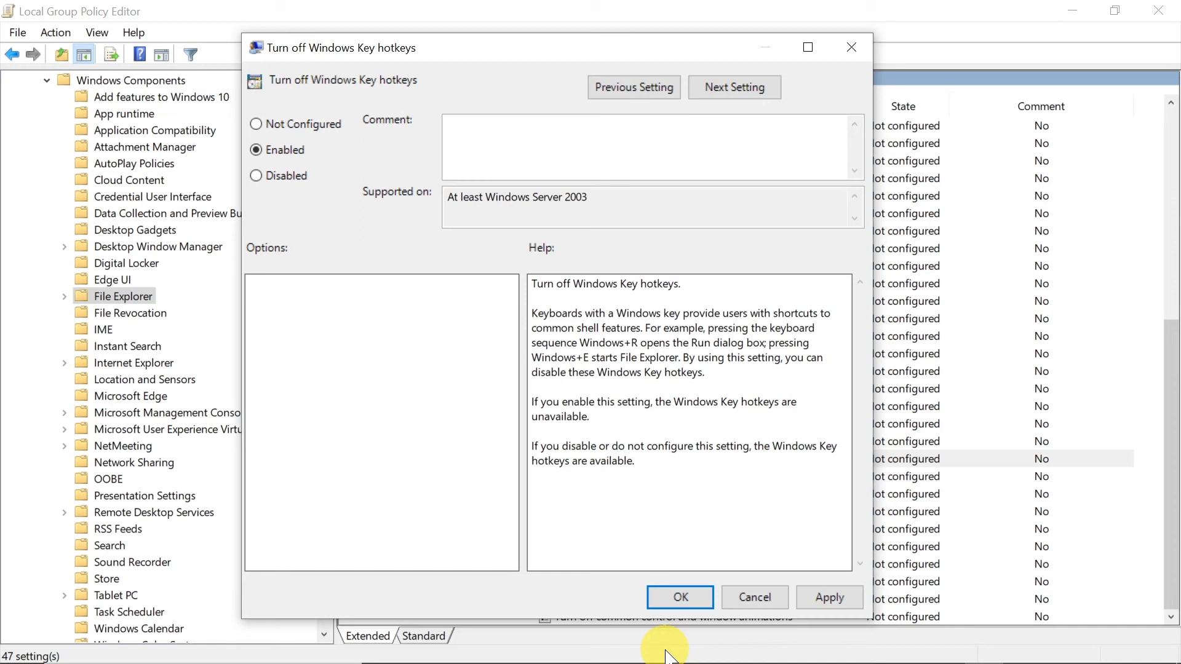
{"action": "mouse_move", "coordinate": [925, 155]}
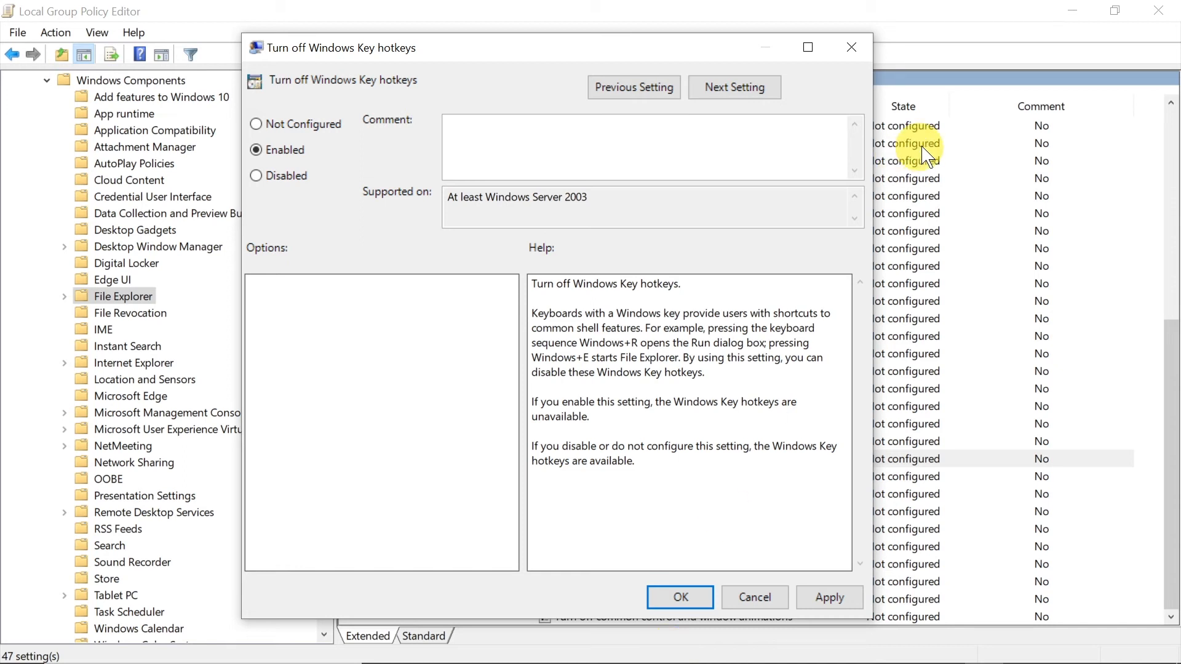
{"action": "mouse_move", "coordinate": [920, 219]}
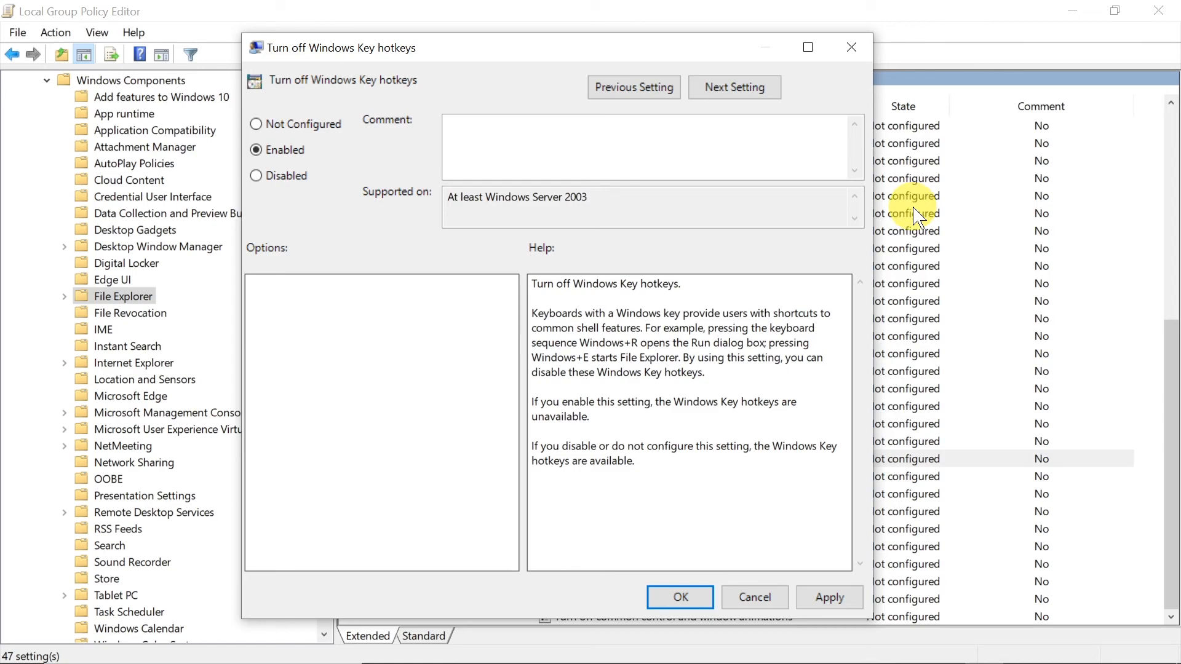